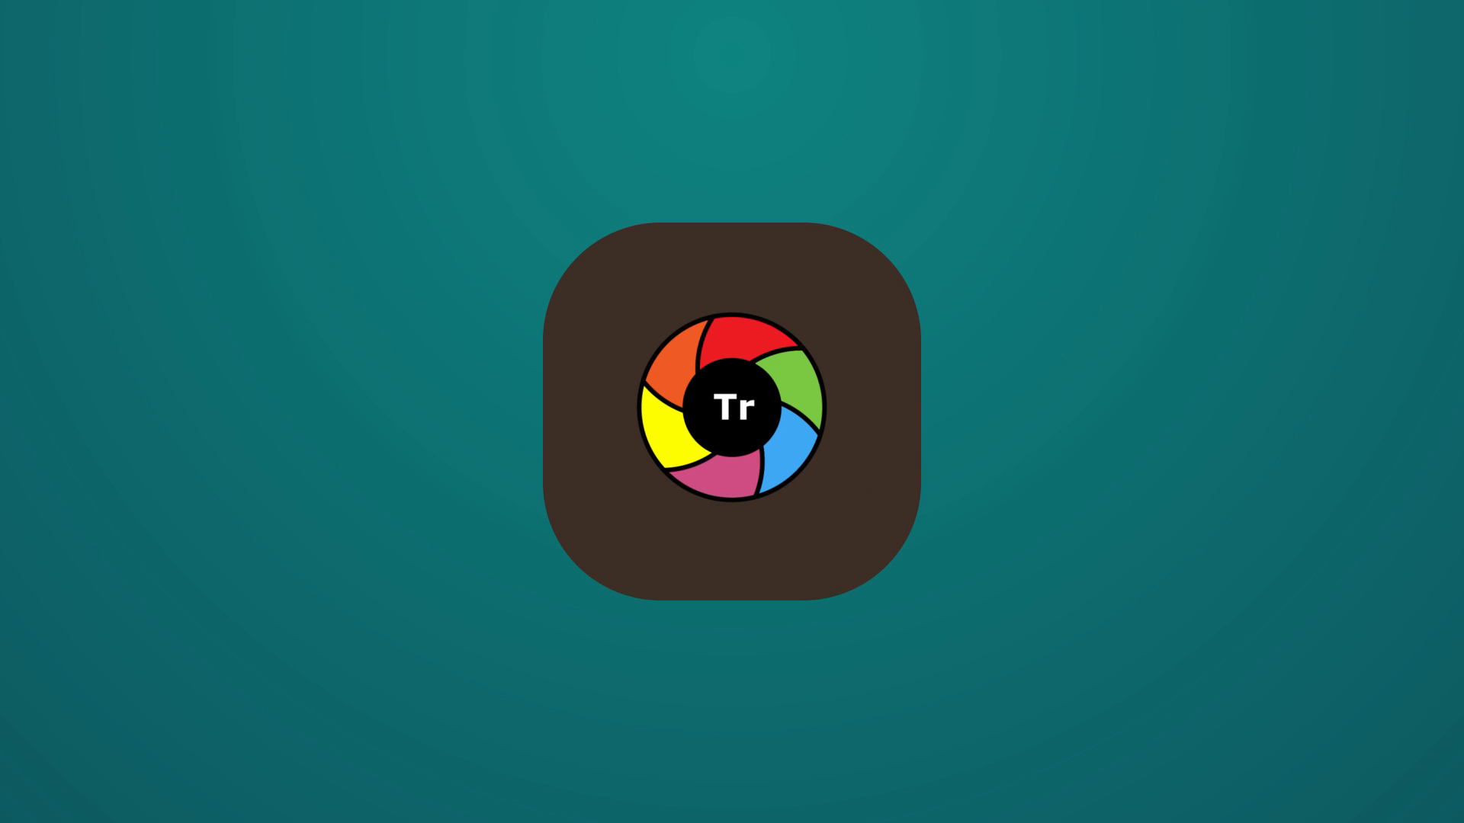
Save MediaCreationTool1809.exe from Microsoft's Windows 10 download page in Firefox
left_click(731, 411)
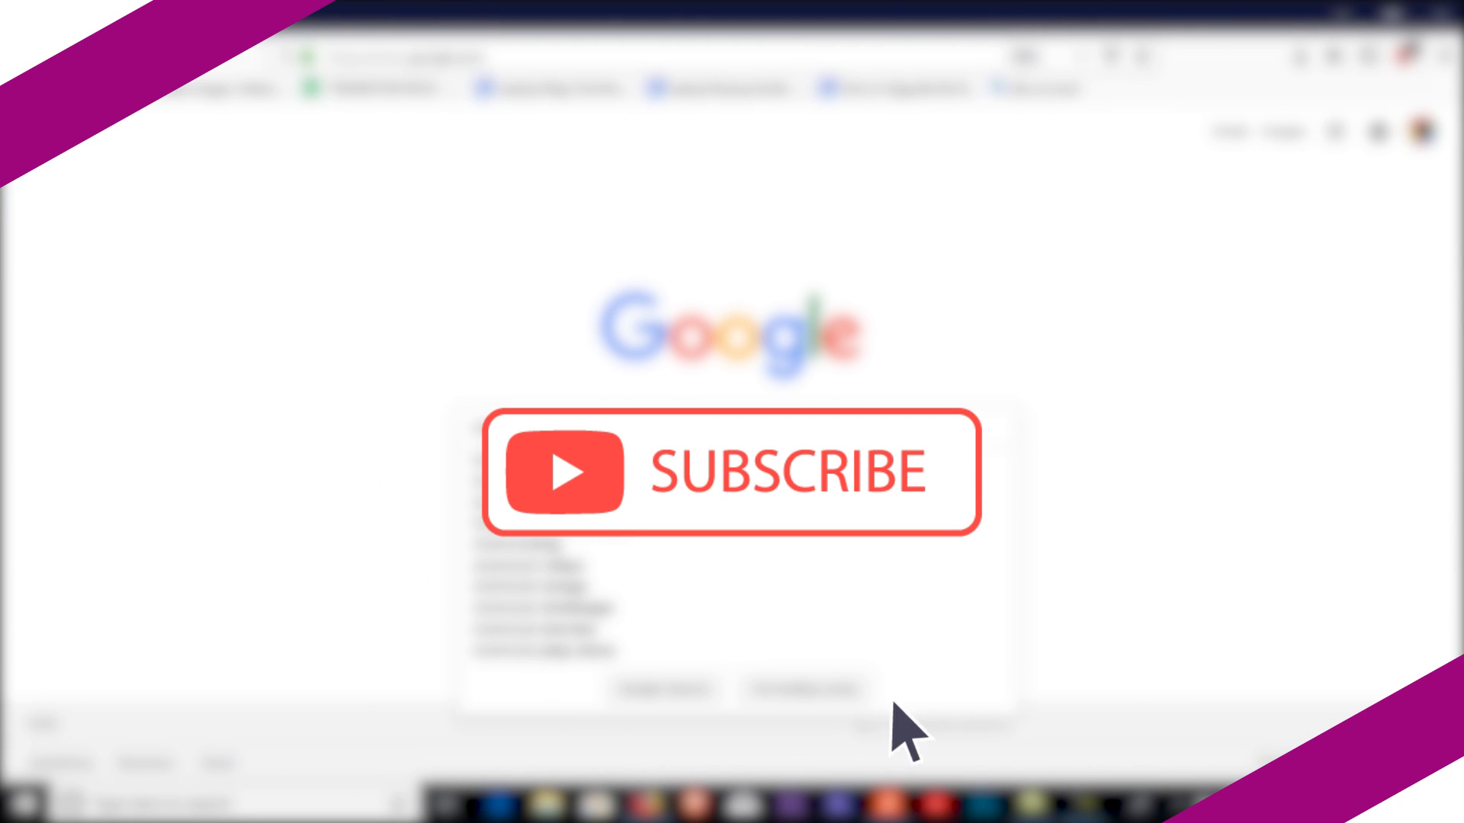
mouse_move(761, 504)
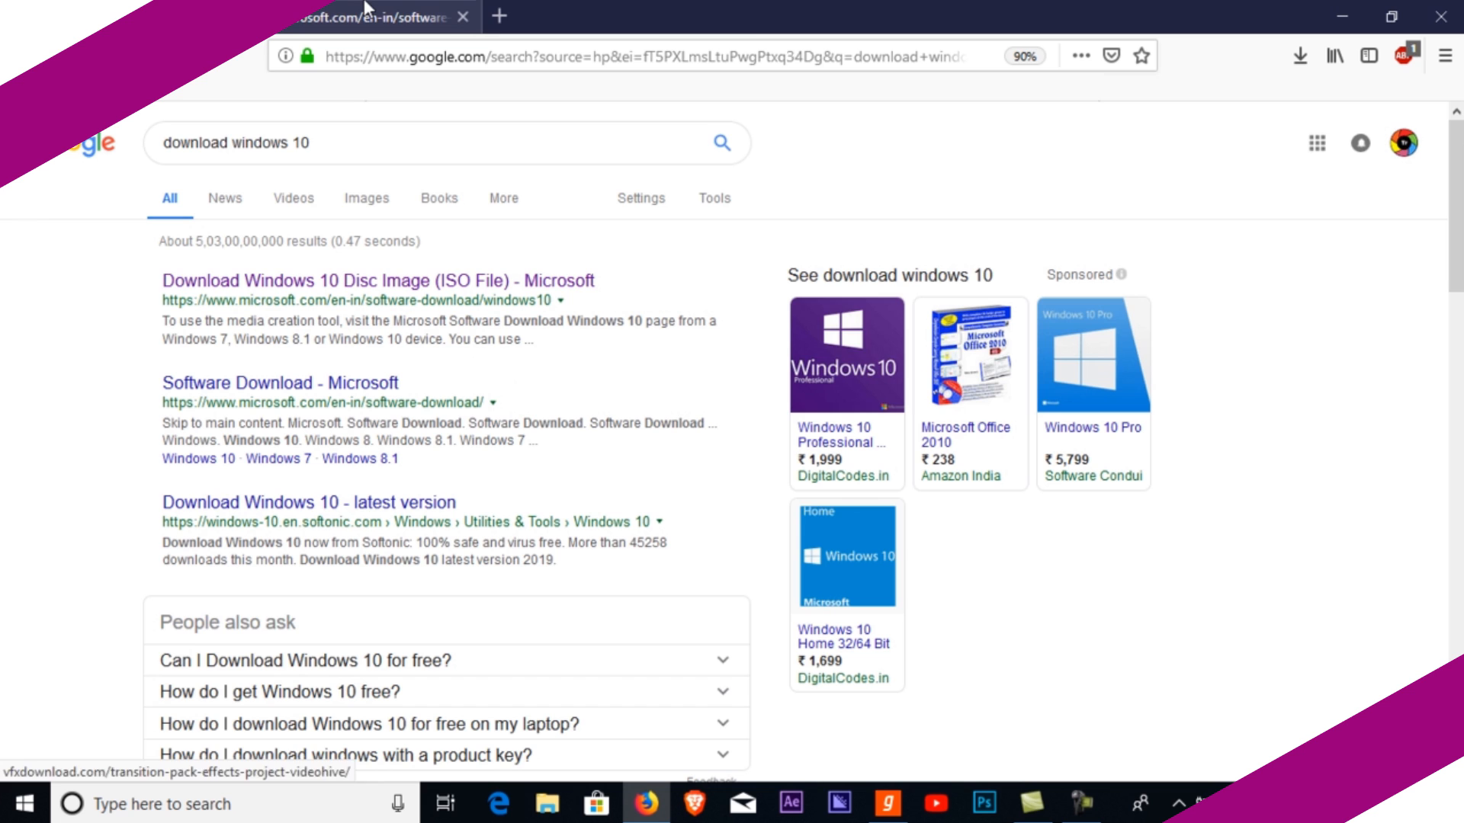
left_click(378, 281)
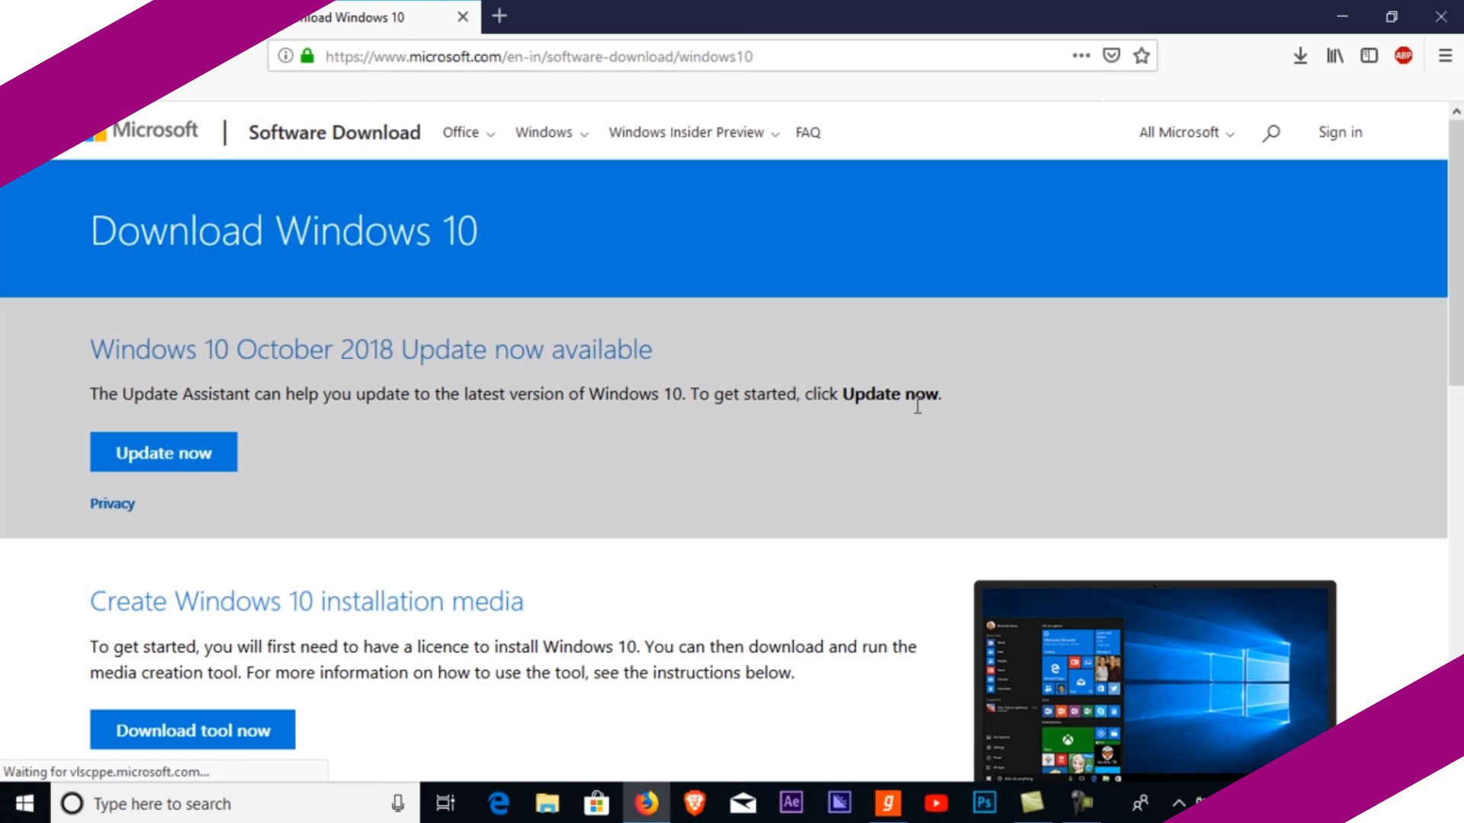
scroll("down", 3)
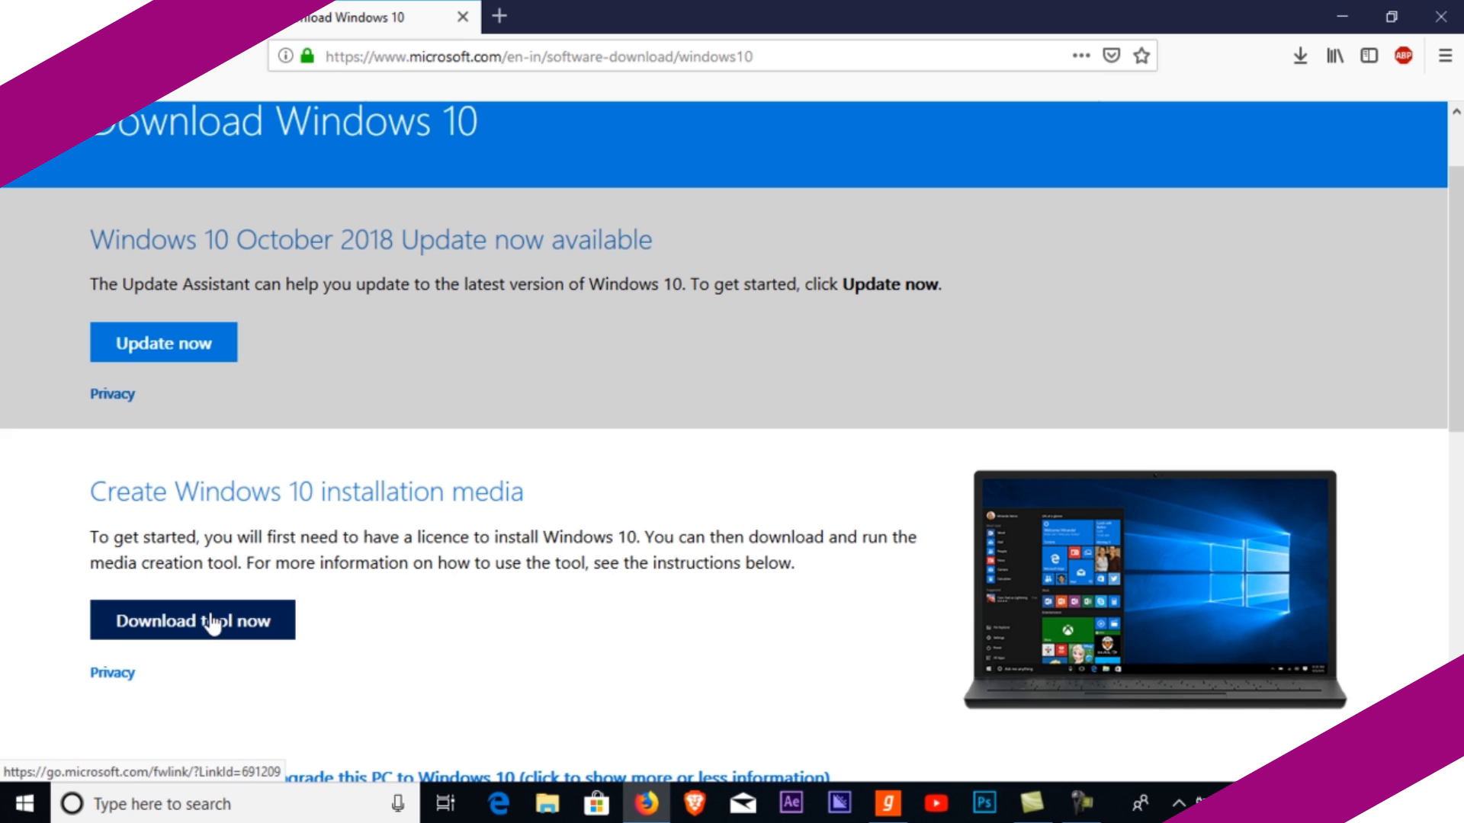
left_click(192, 619)
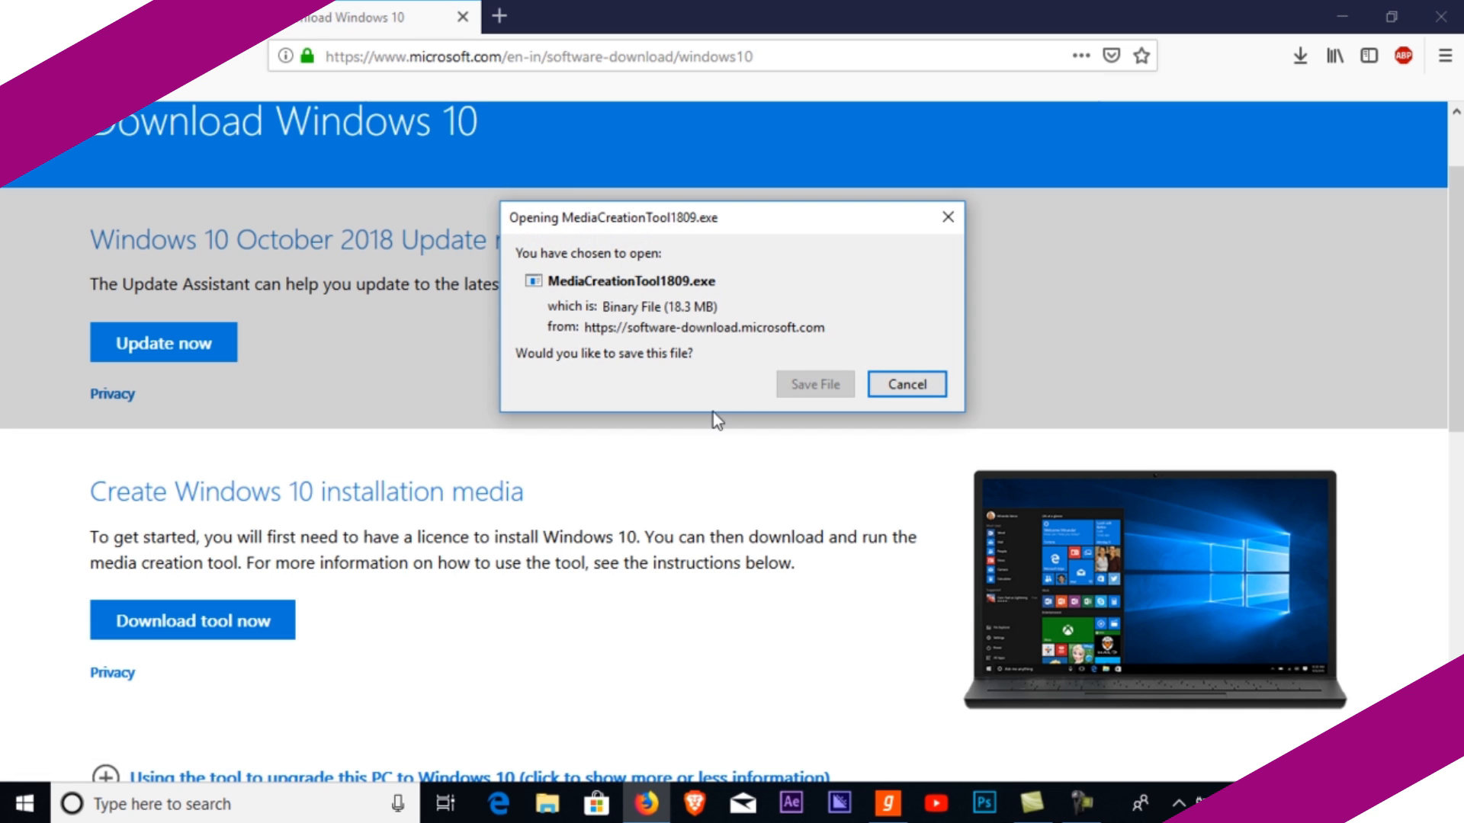
left_click(905, 384)
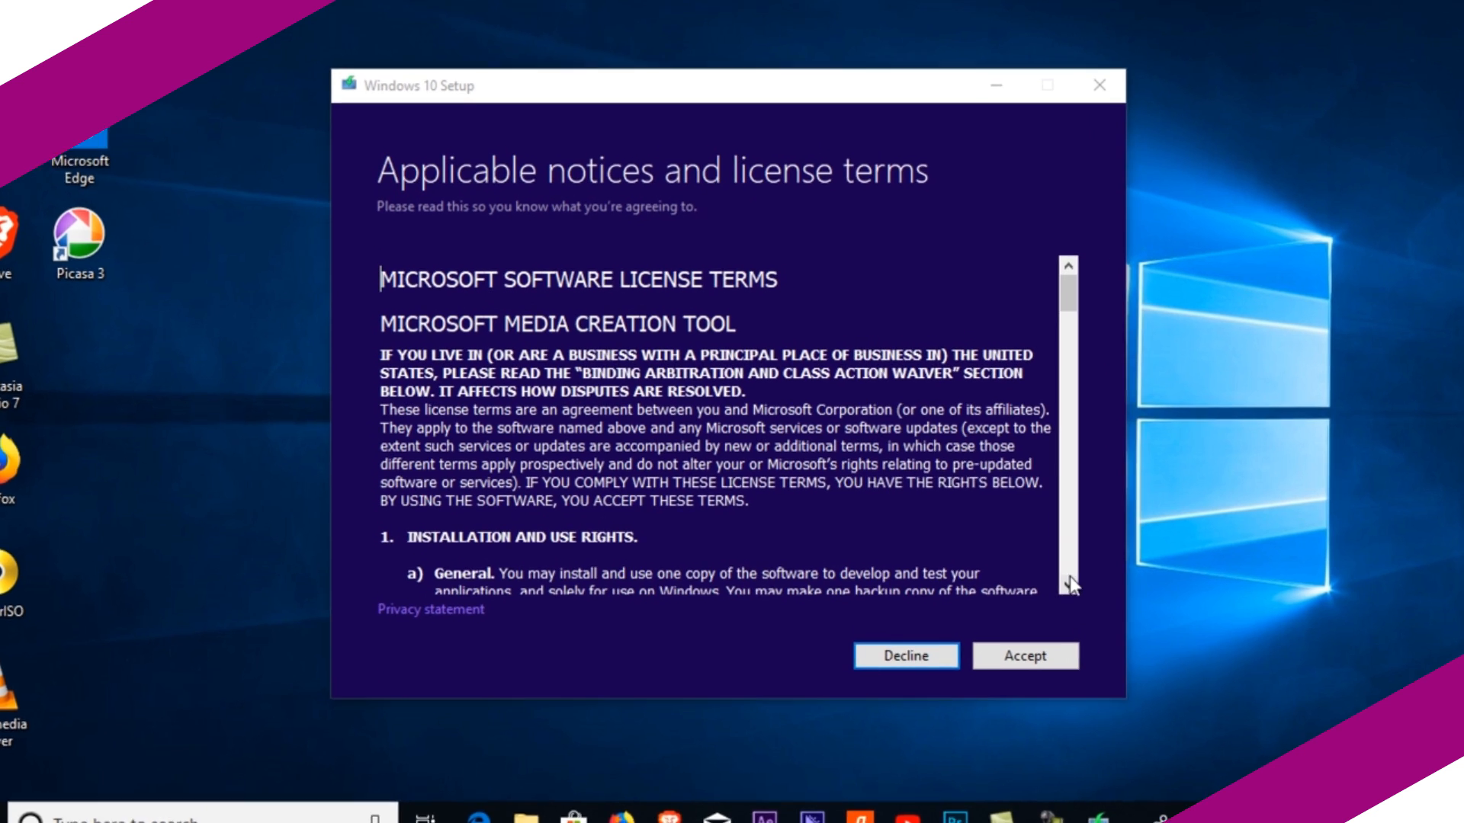
Accept the license and set media for another PC to English (US), Windows 10, 32-bit (x86)
left_click(1024, 656)
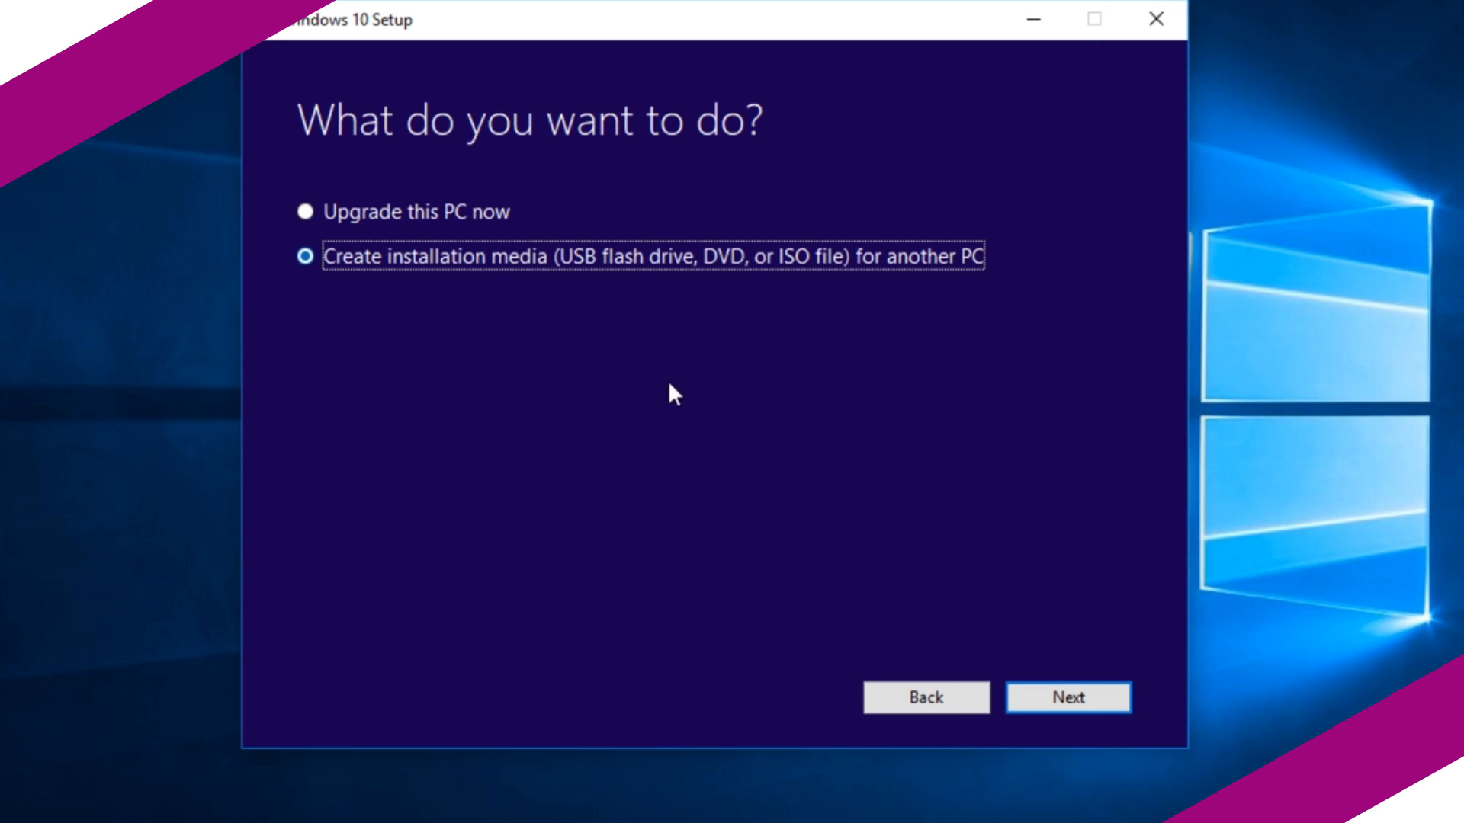
left_click(1068, 697)
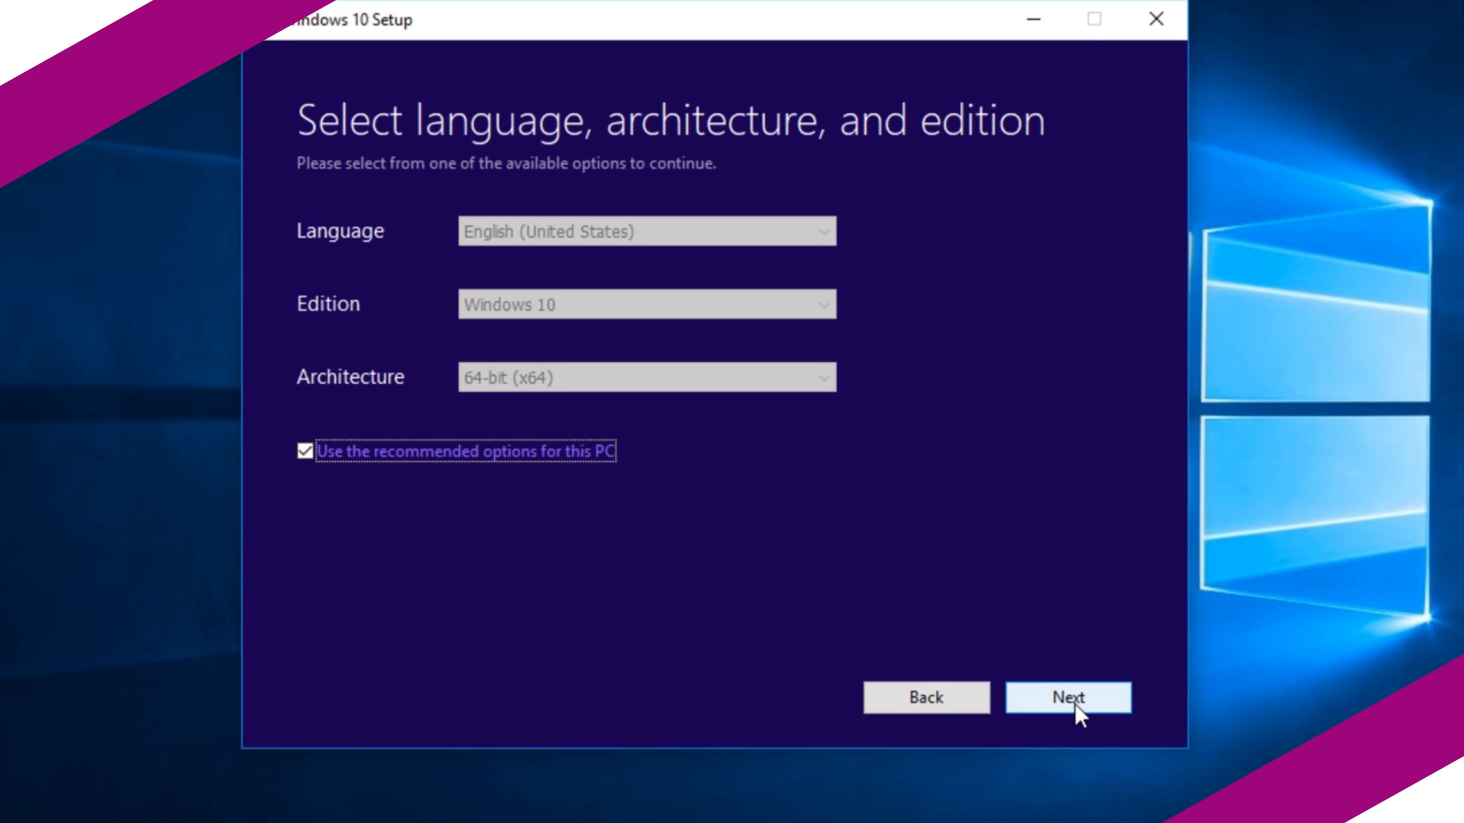
left_click(304, 451)
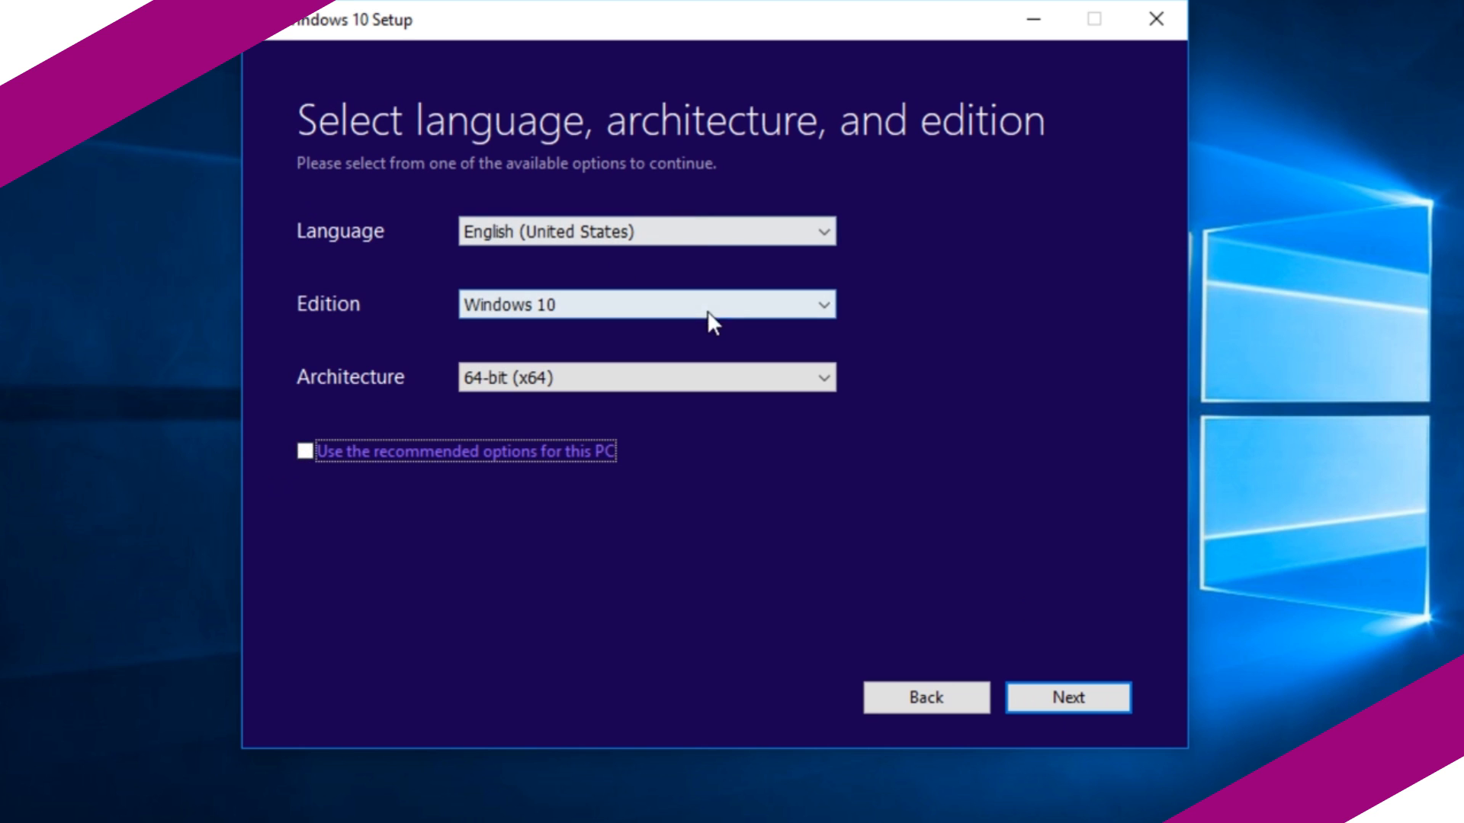
left_click(644, 230)
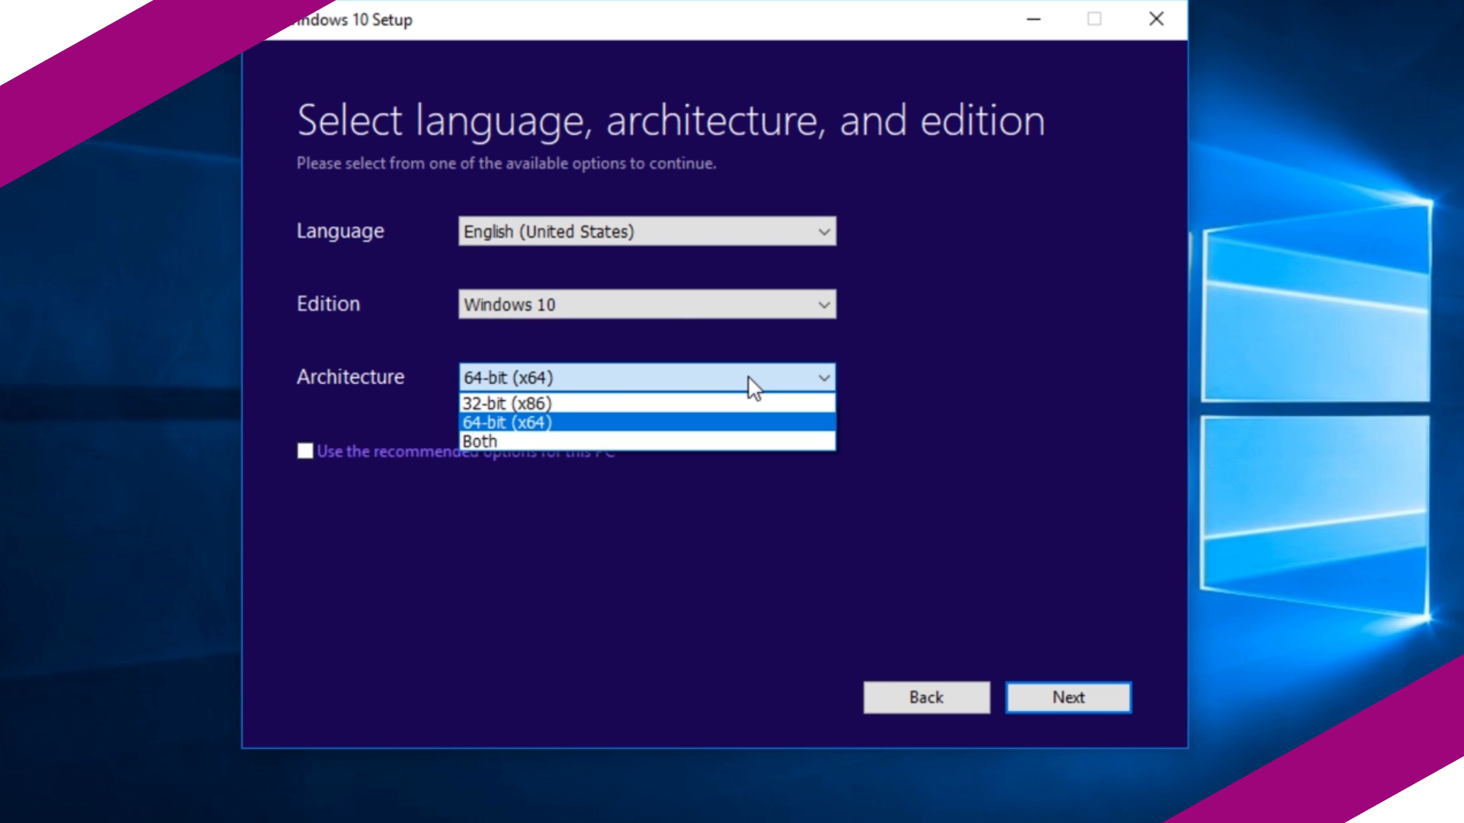
left_click(507, 402)
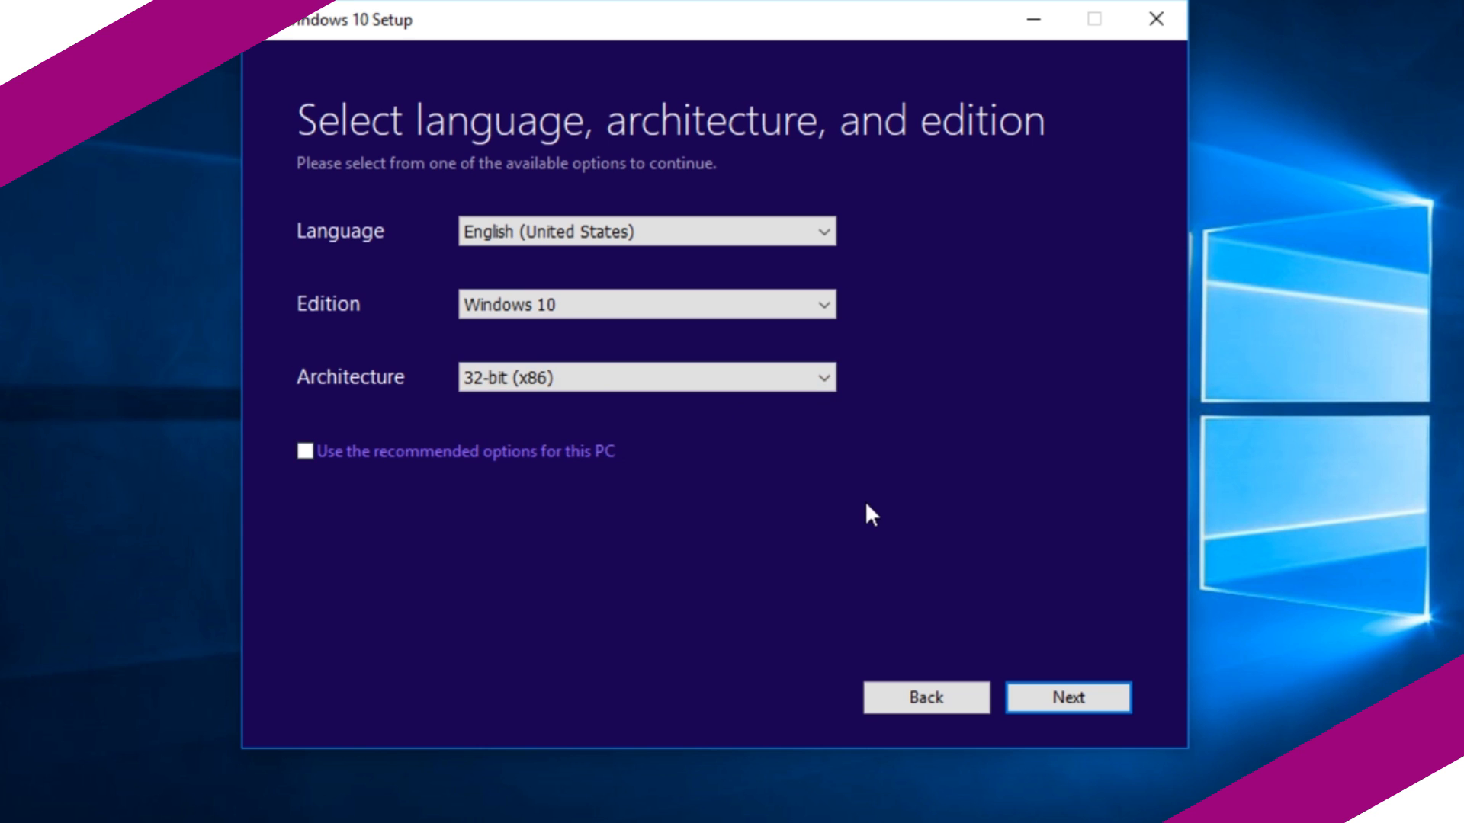
left_click(1068, 697)
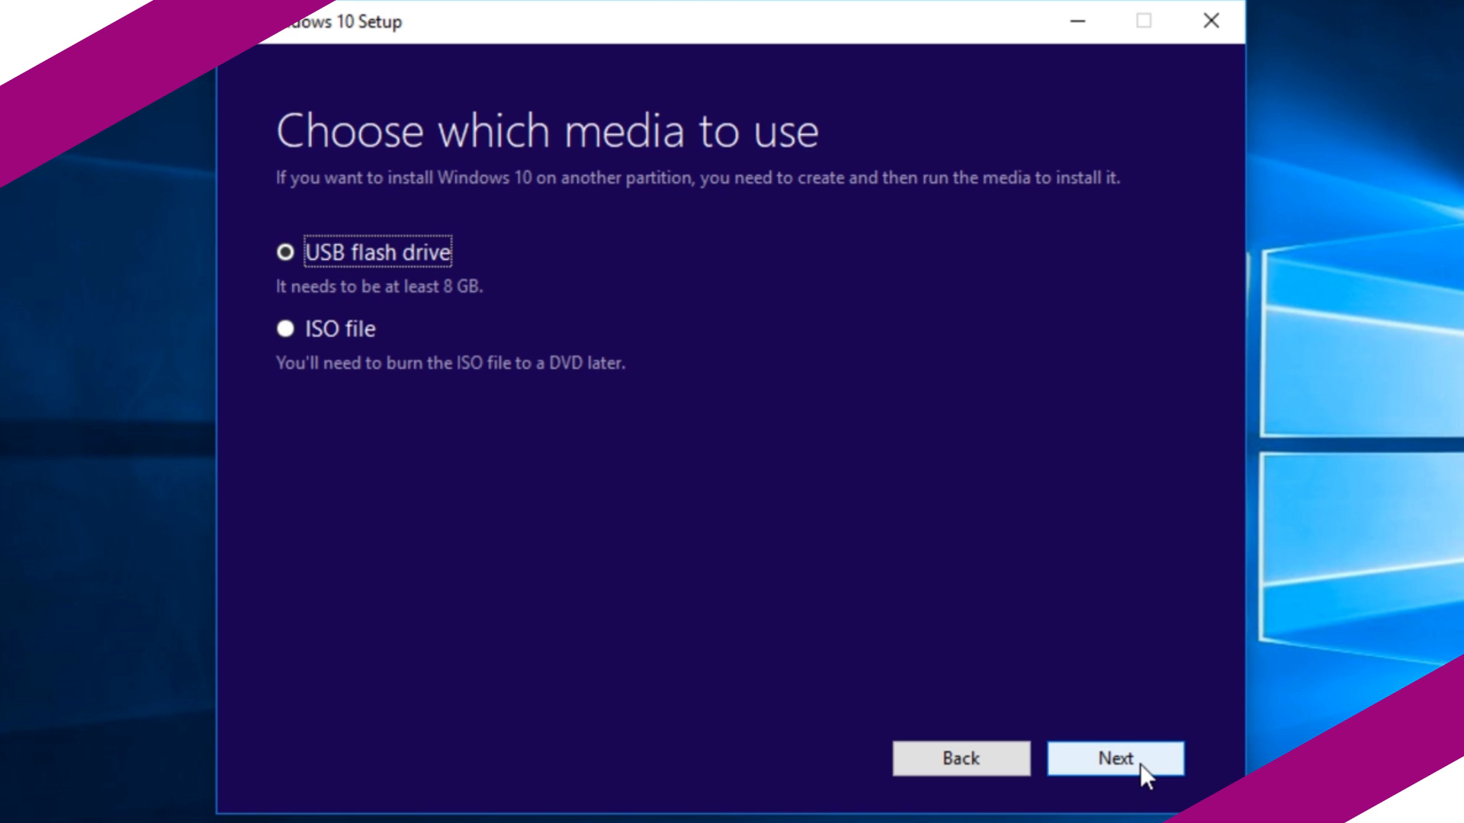
Write the Windows 10 media to the J: (SANDISK) USB flash drive and finish the wizard
left_click(1113, 758)
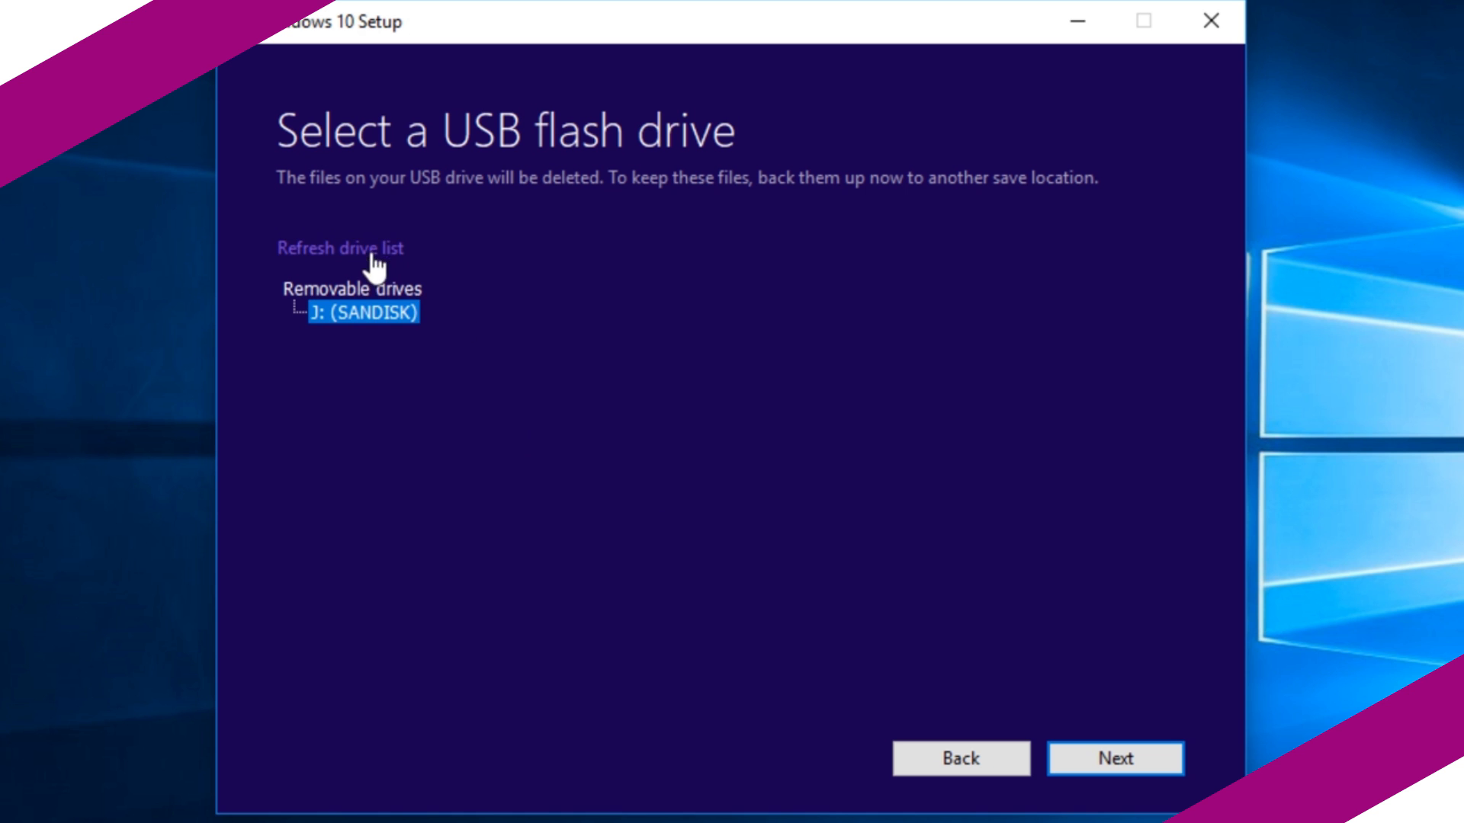
left_click(1115, 758)
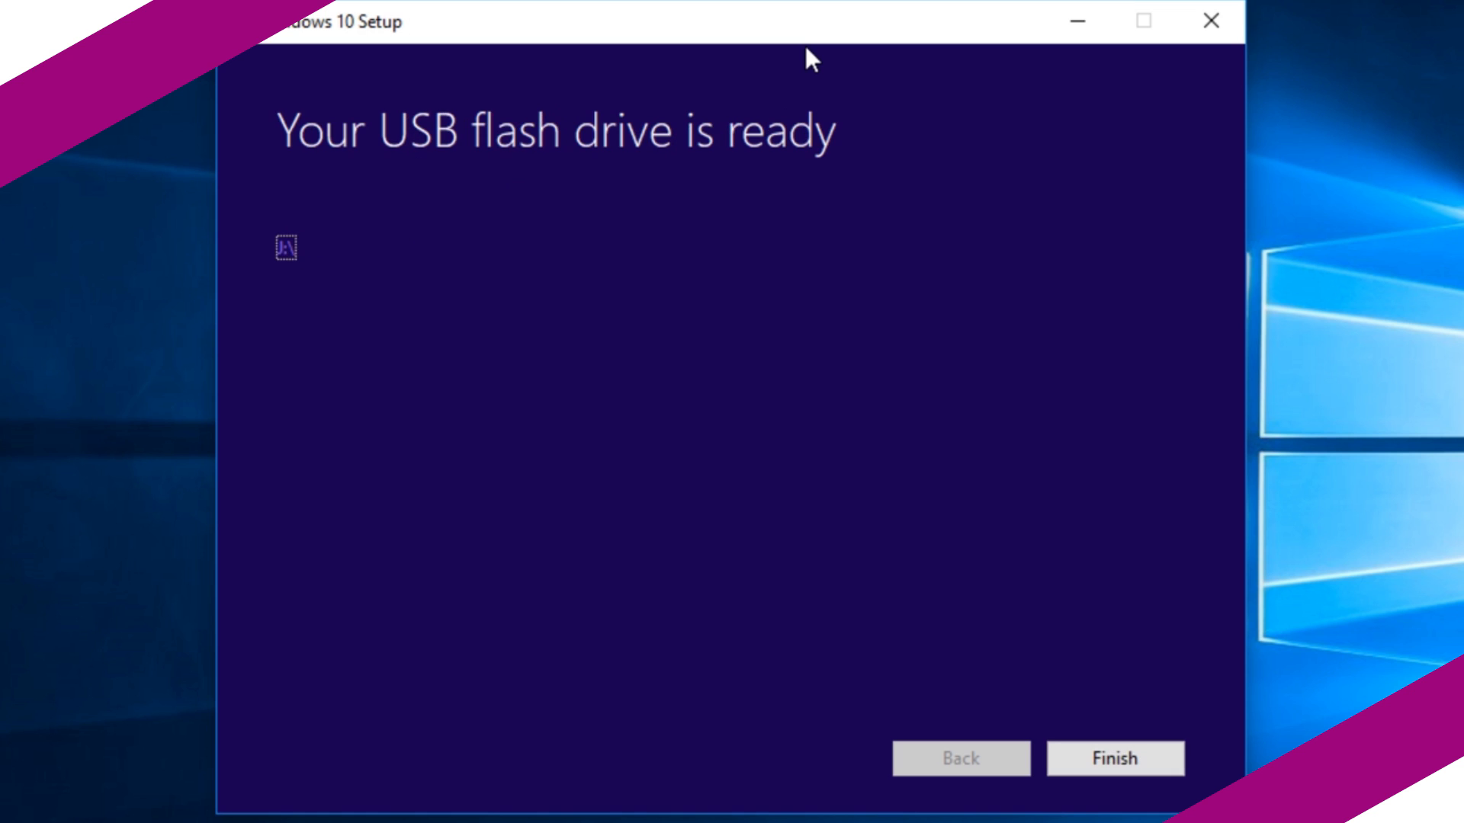
mouse_move(715, 68)
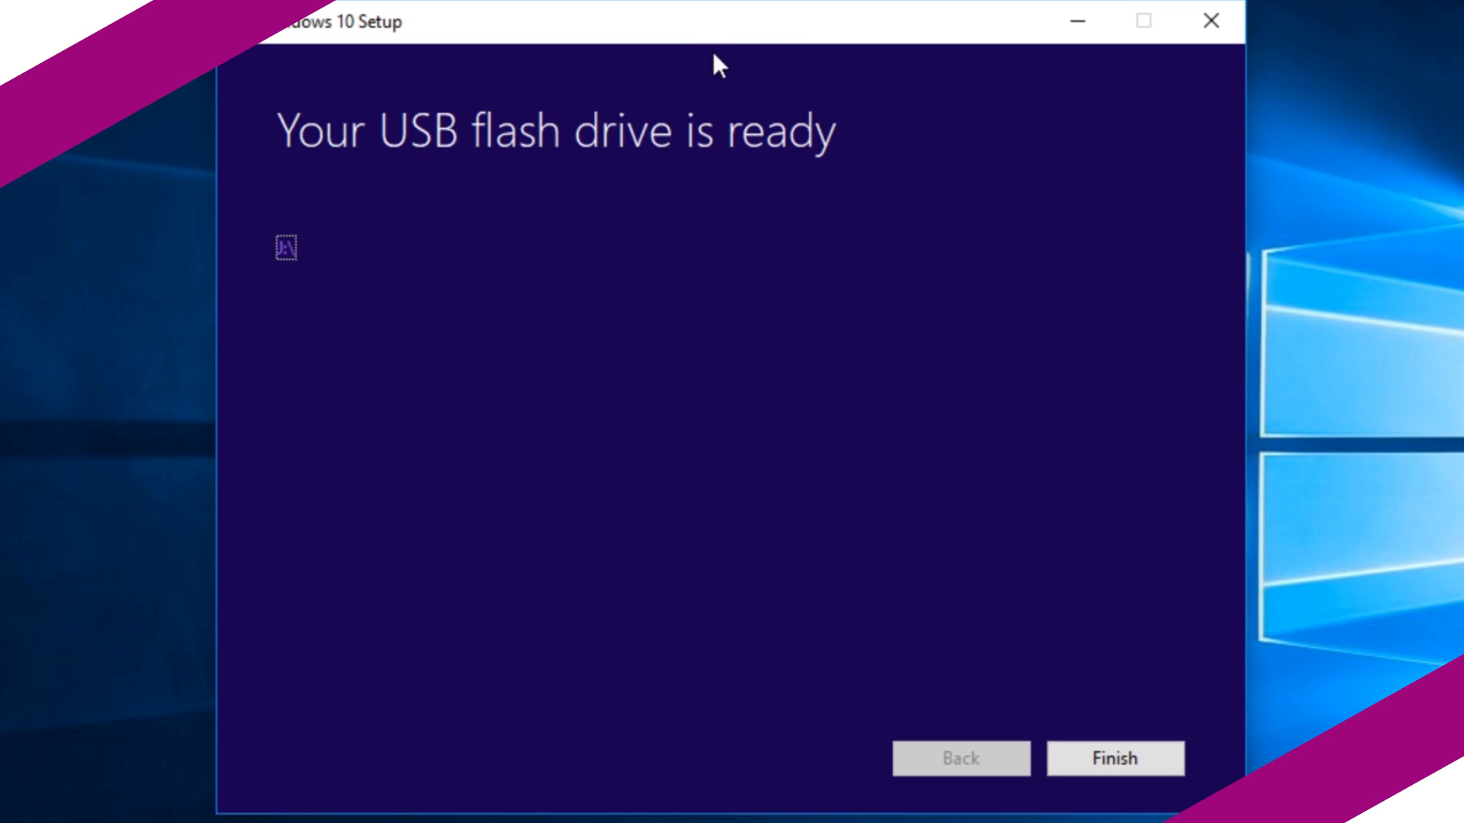
mouse_move(1024, 448)
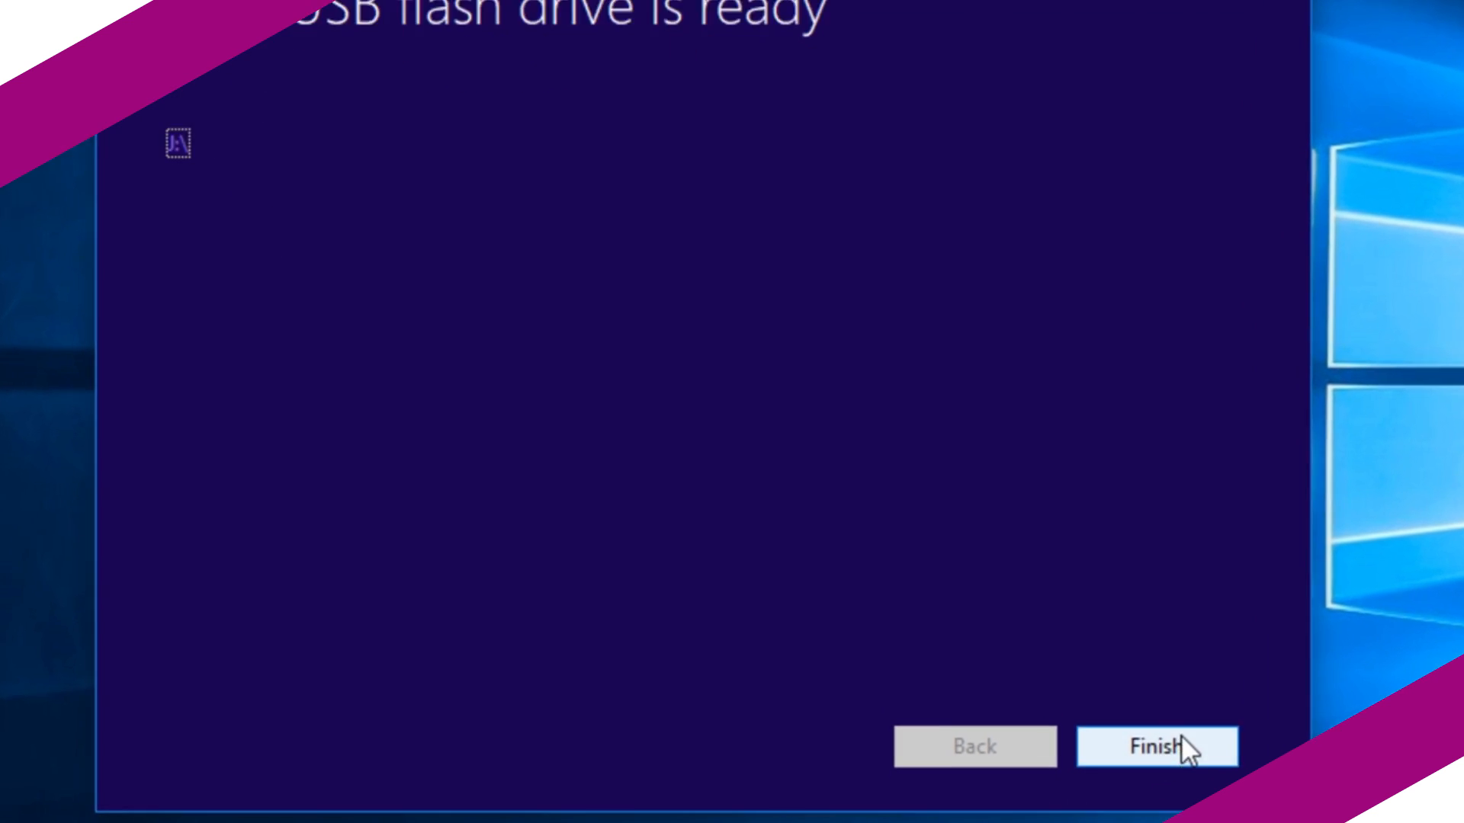
left_click(1157, 747)
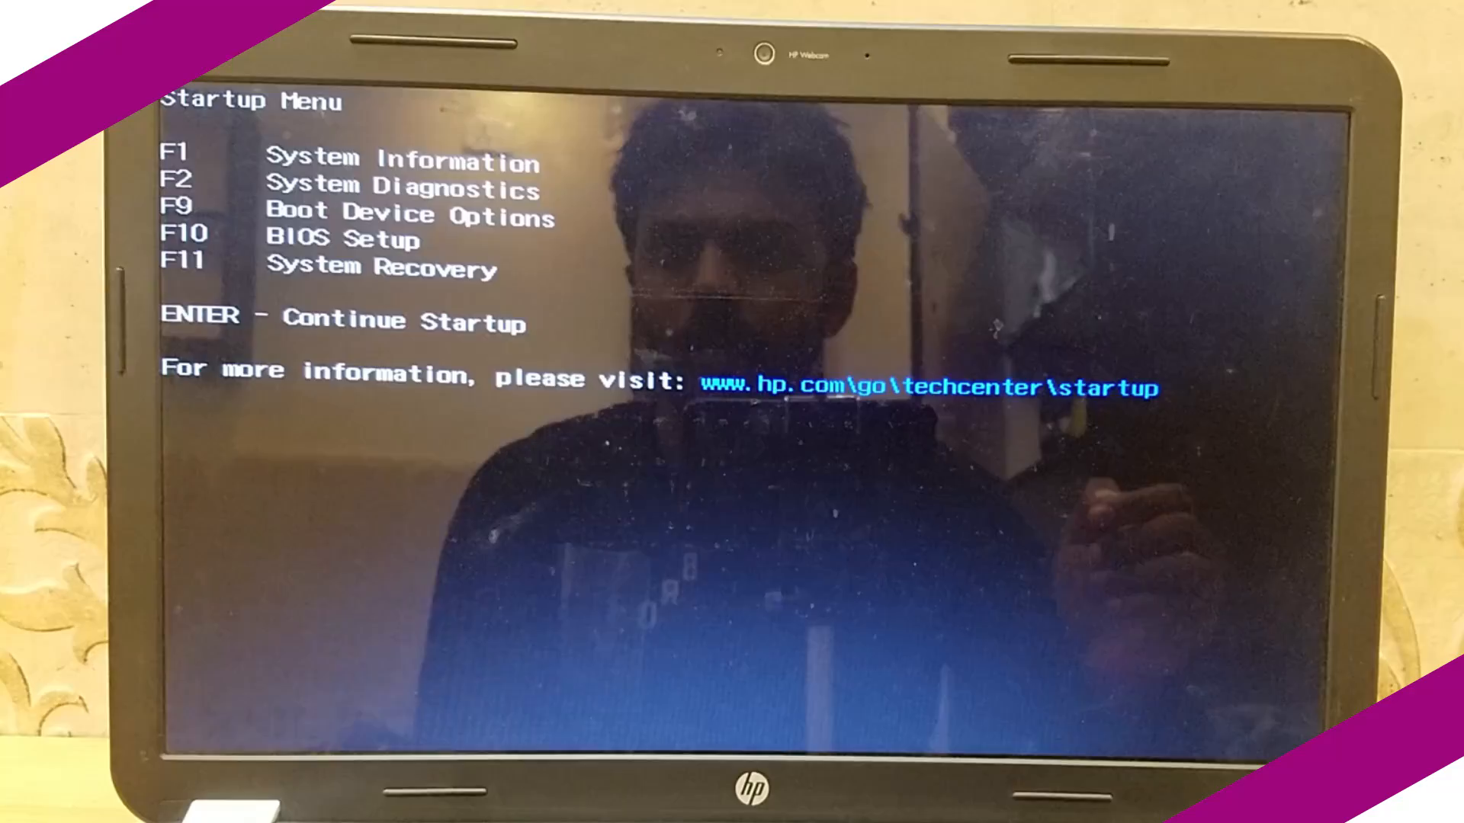
Boot the HP laptop from the SanDisk Cruzer Blade via the F9 boot device menu
key("f9")
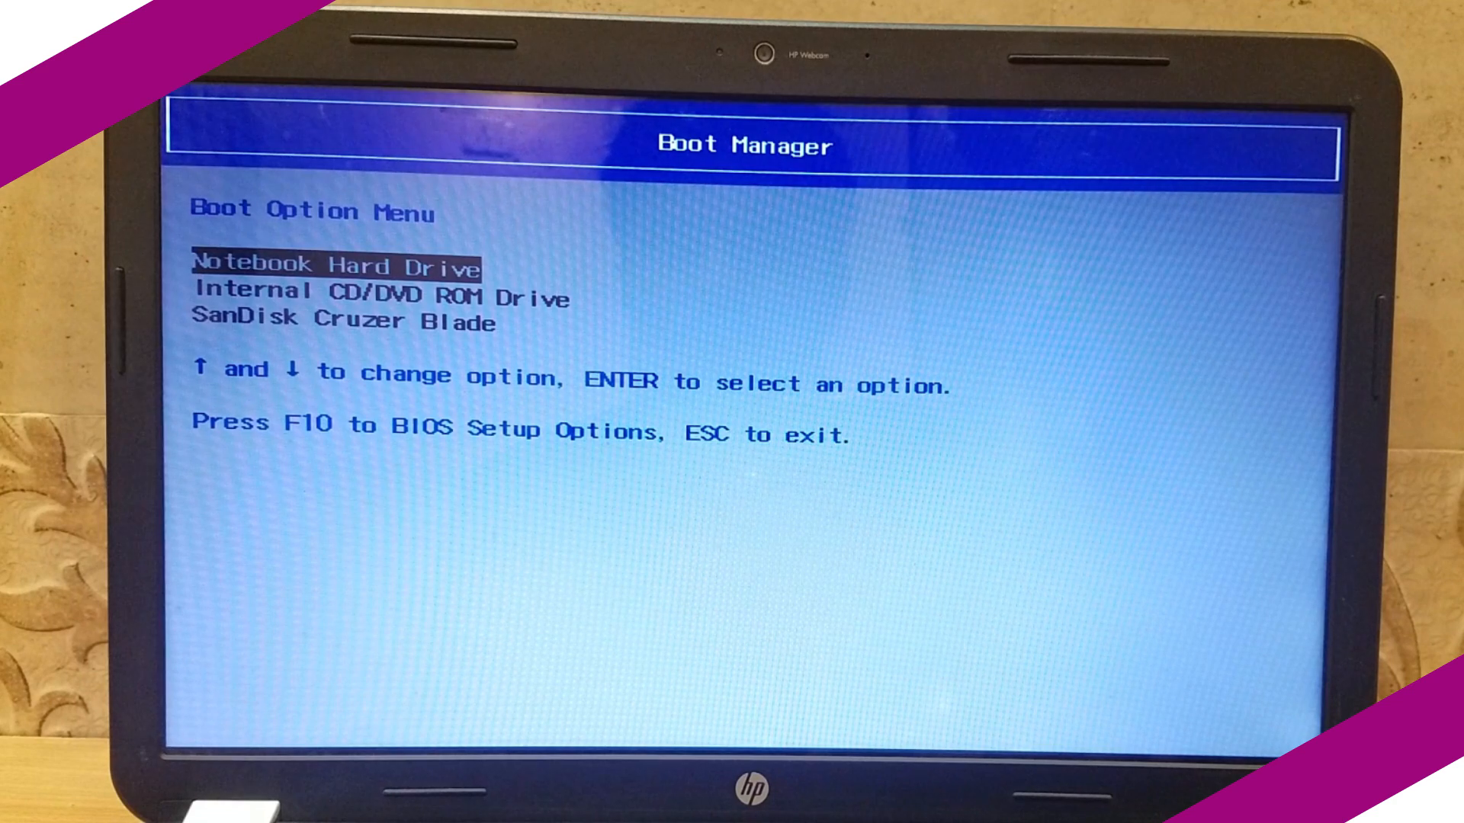
key("Down")
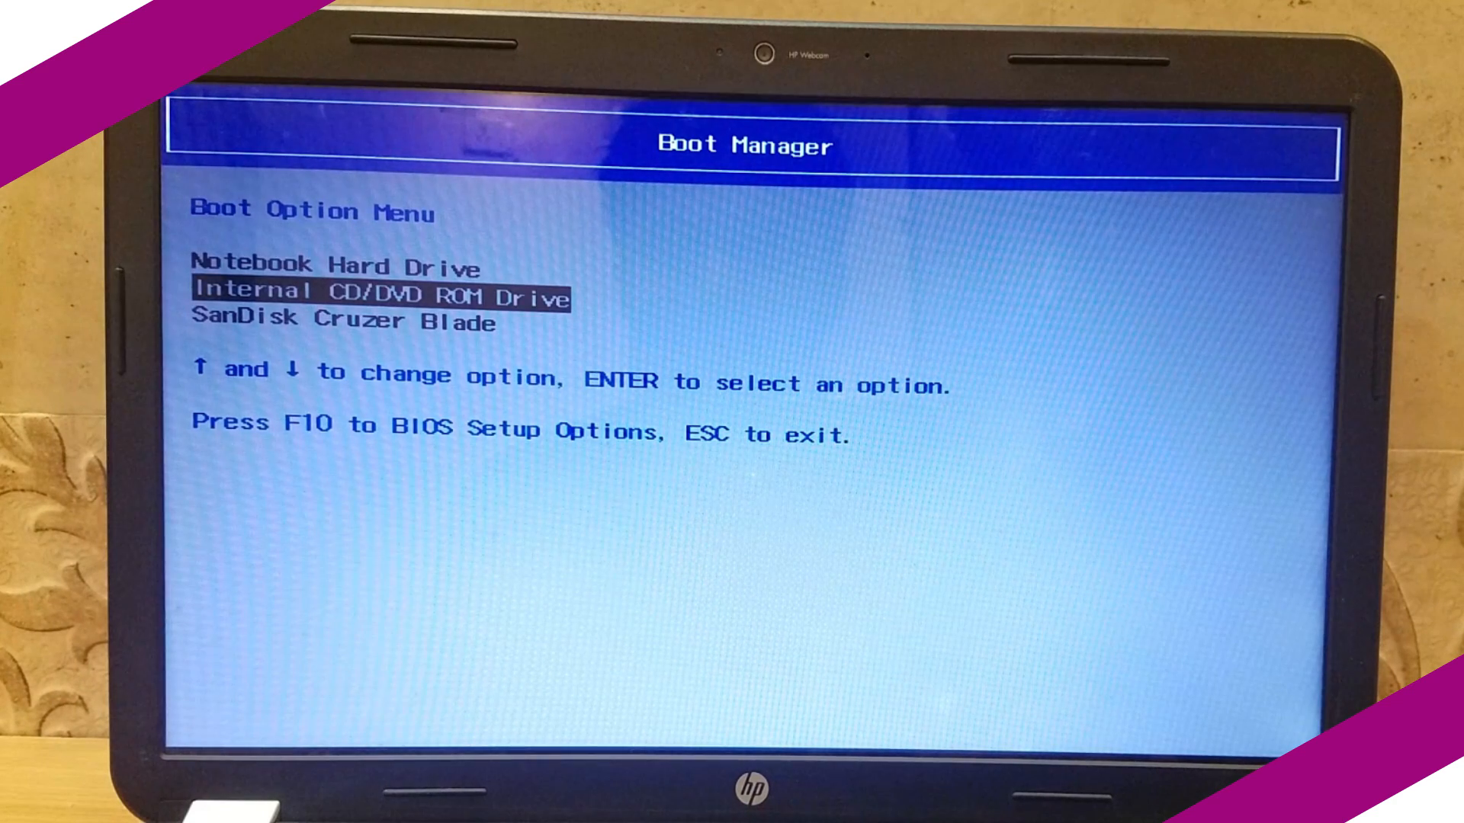
key("Down")
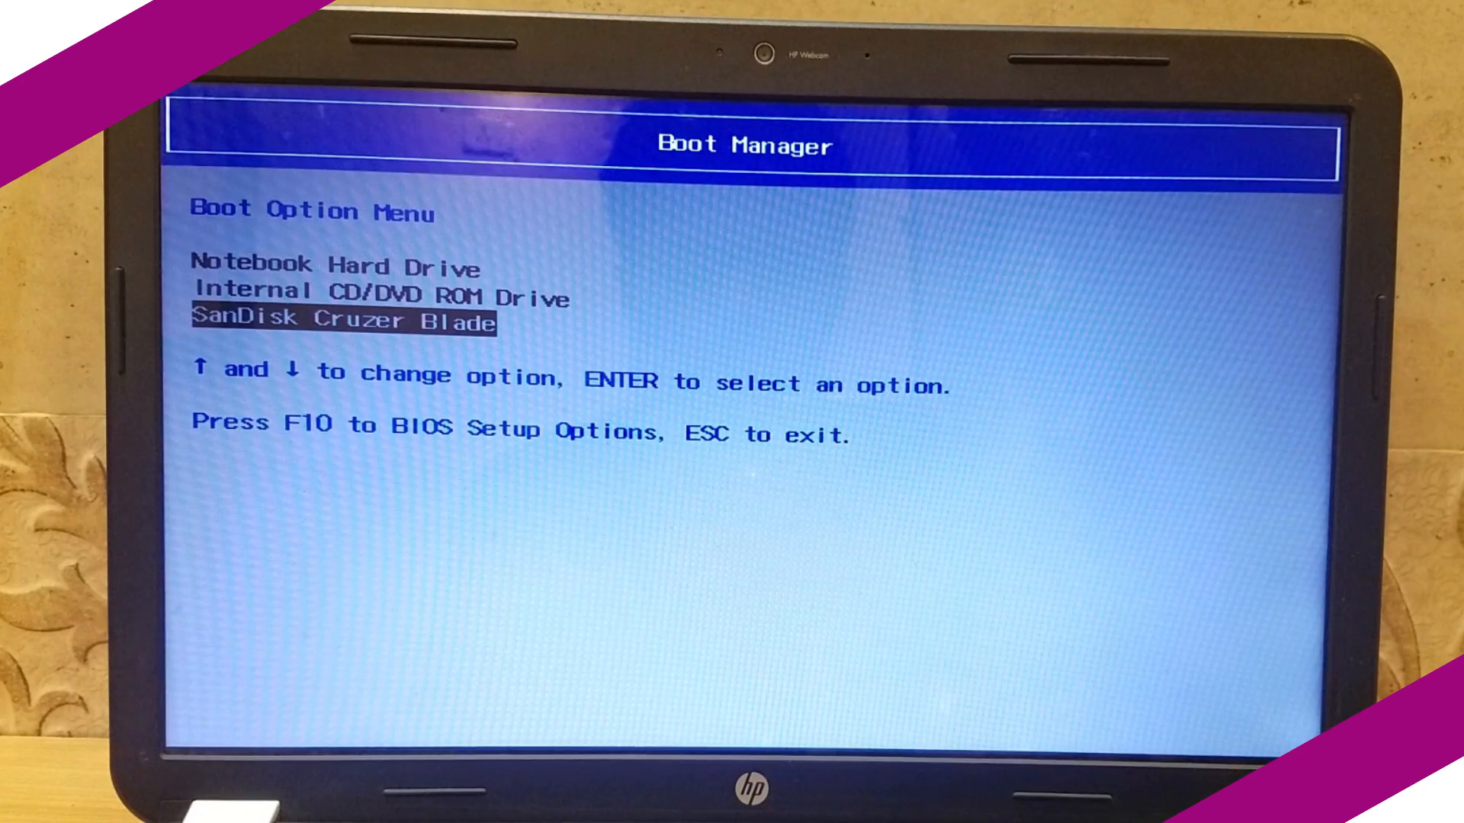
key("enter")
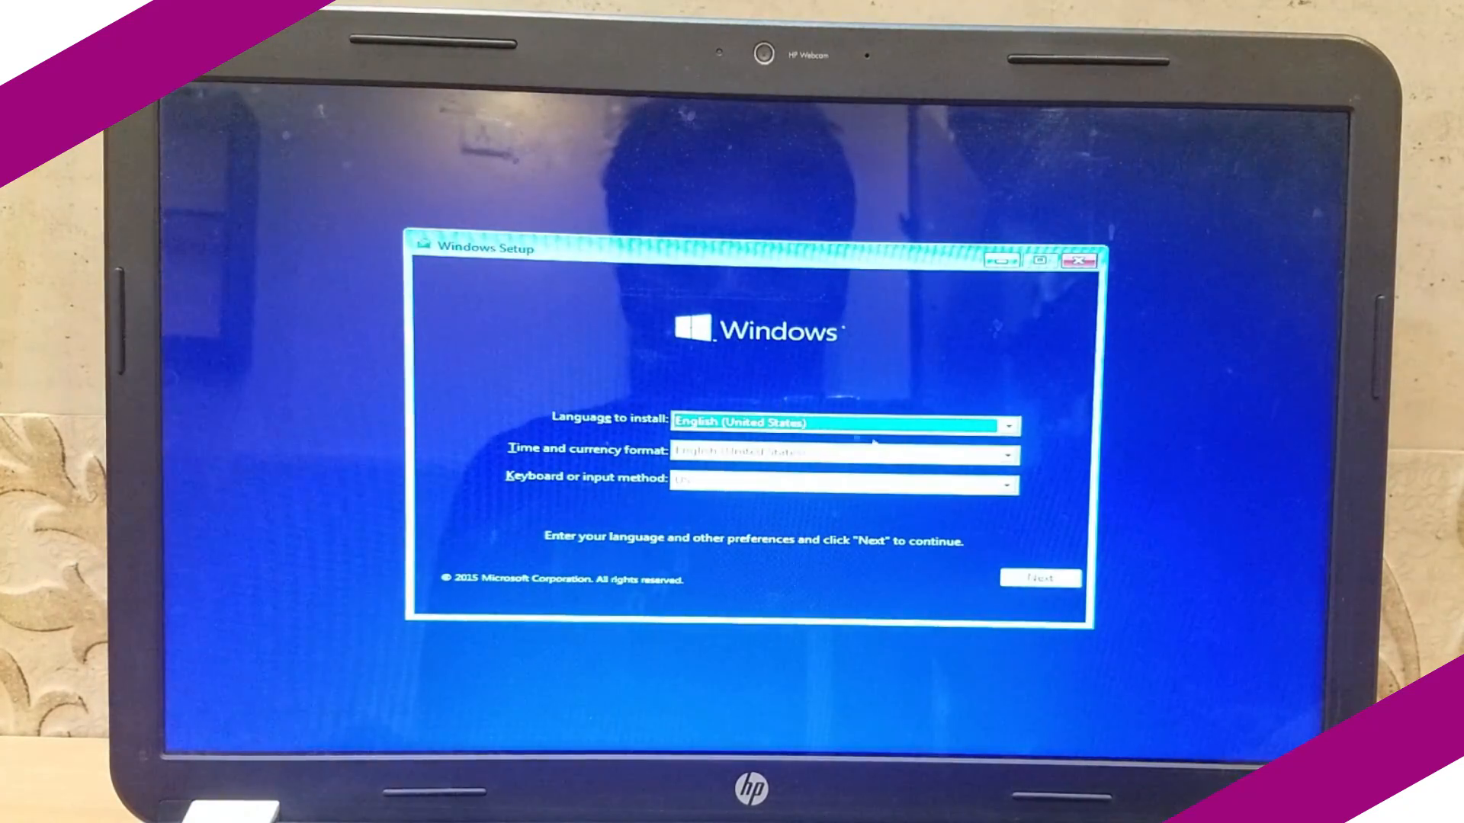
Set the time and currency format to English (India) and start the installation
left_click(1007, 478)
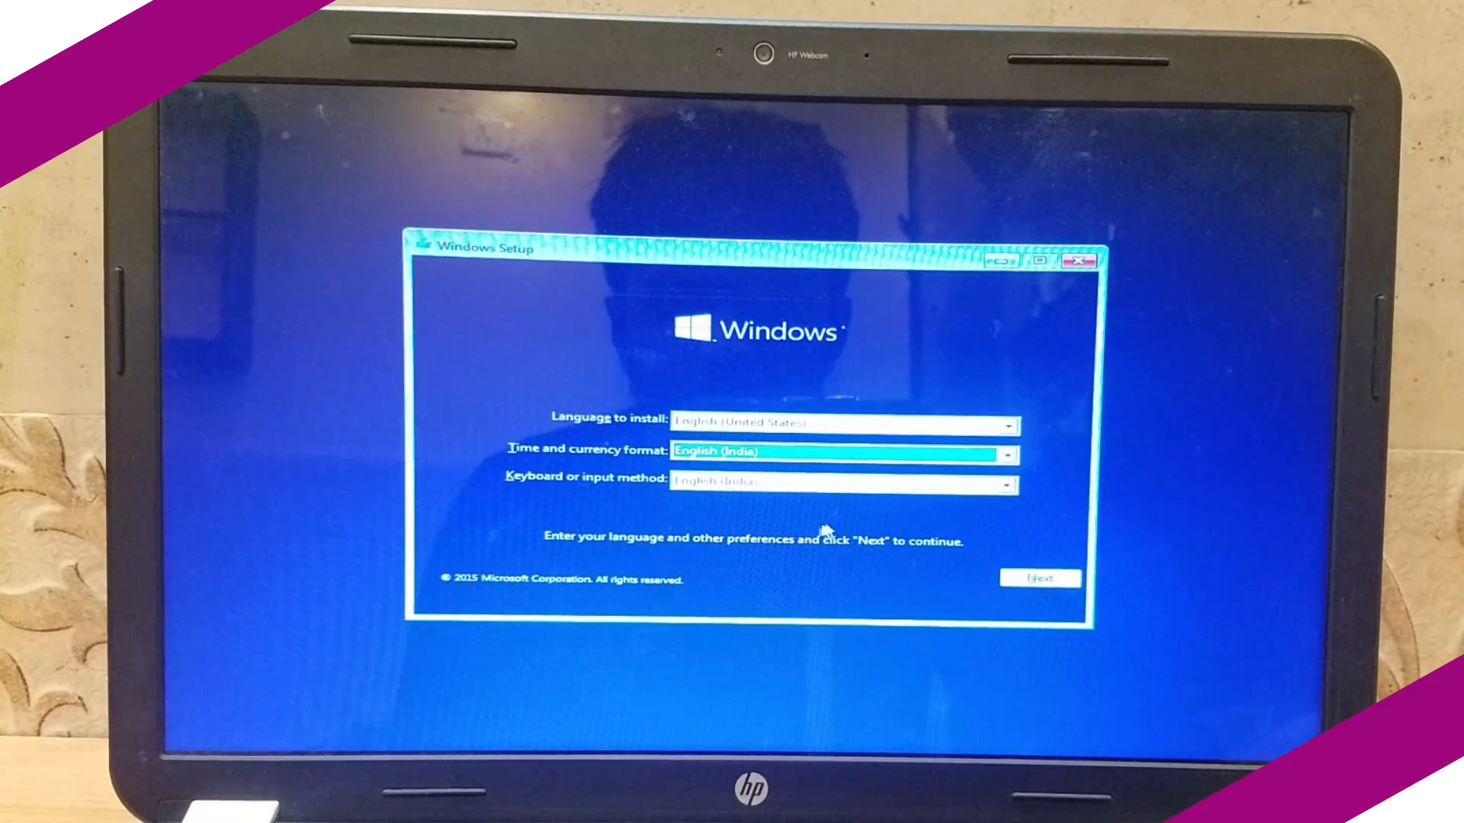
left_click(1038, 578)
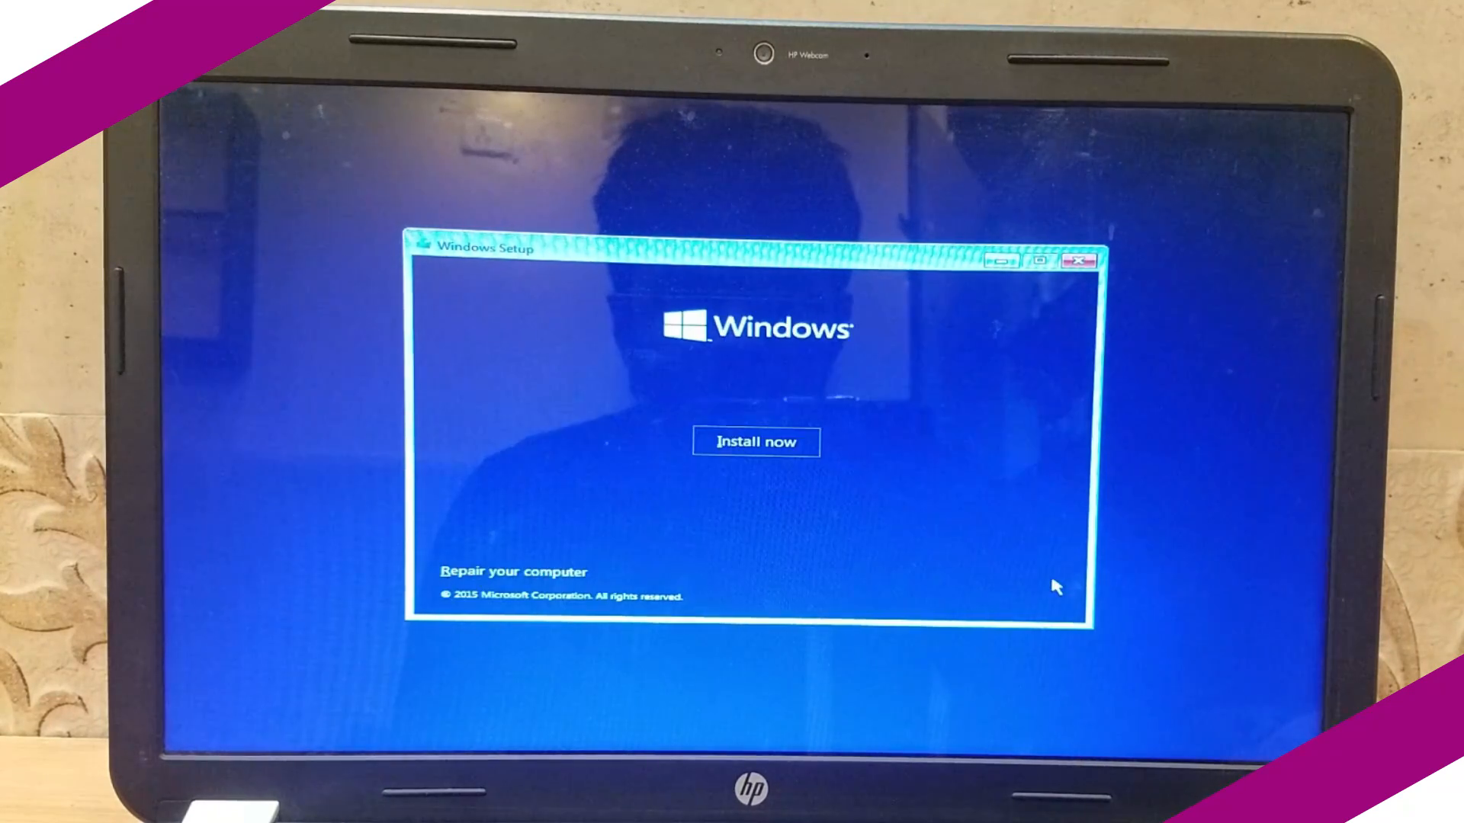
left_click(755, 441)
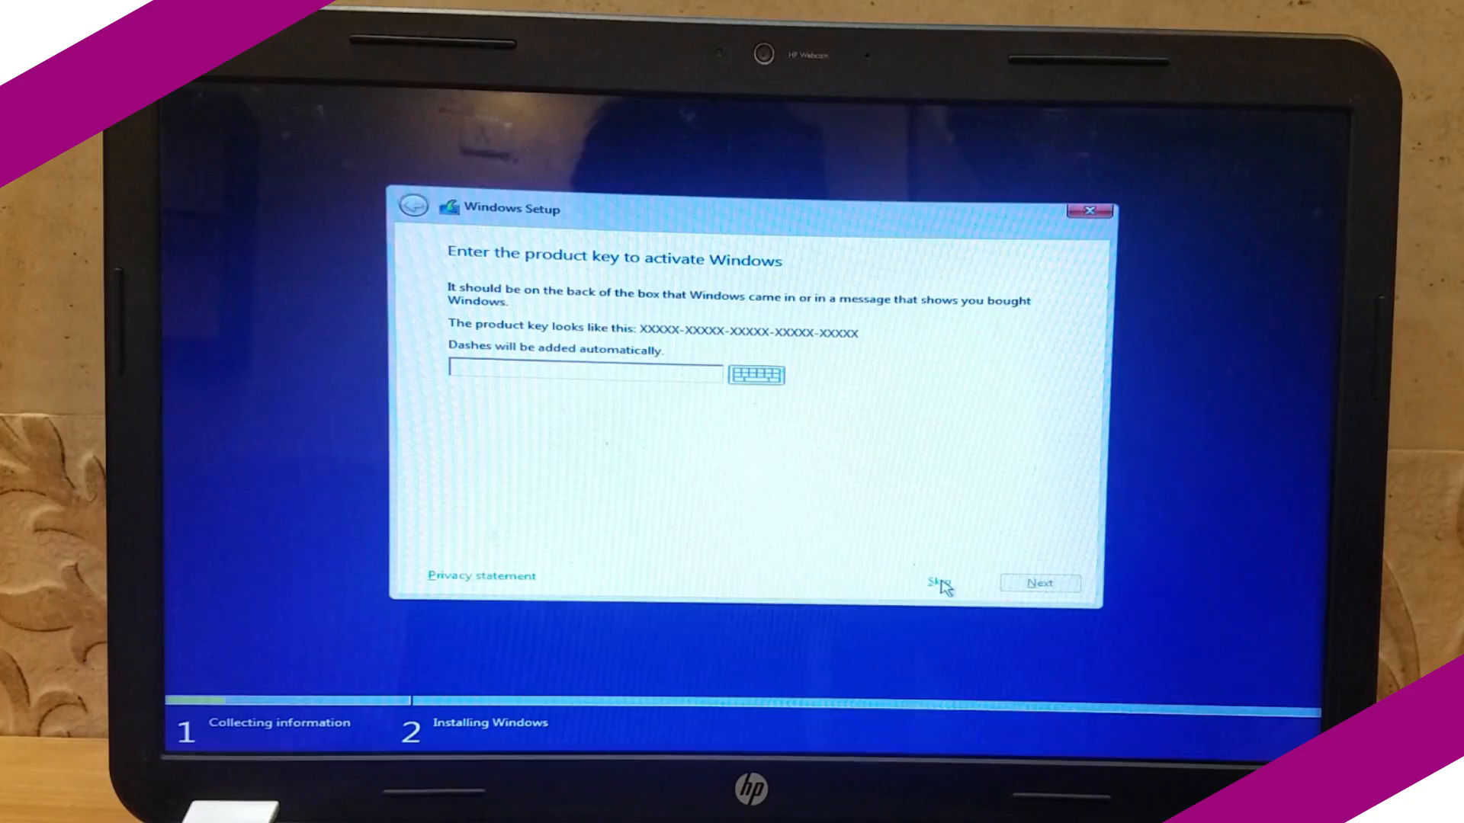
Skip the product key and accept the license terms to reach the partition list
left_click(939, 582)
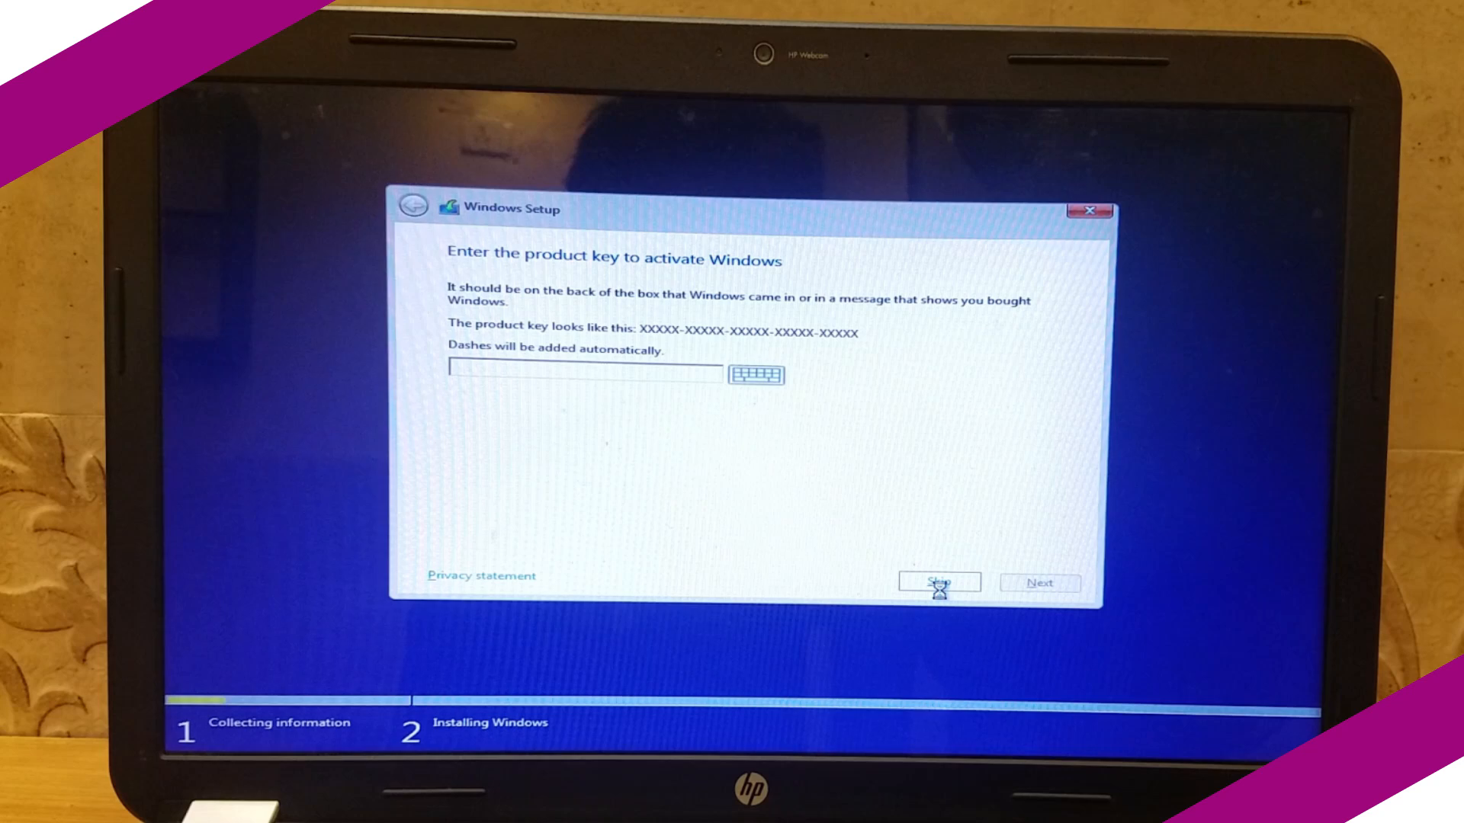
left_click(939, 582)
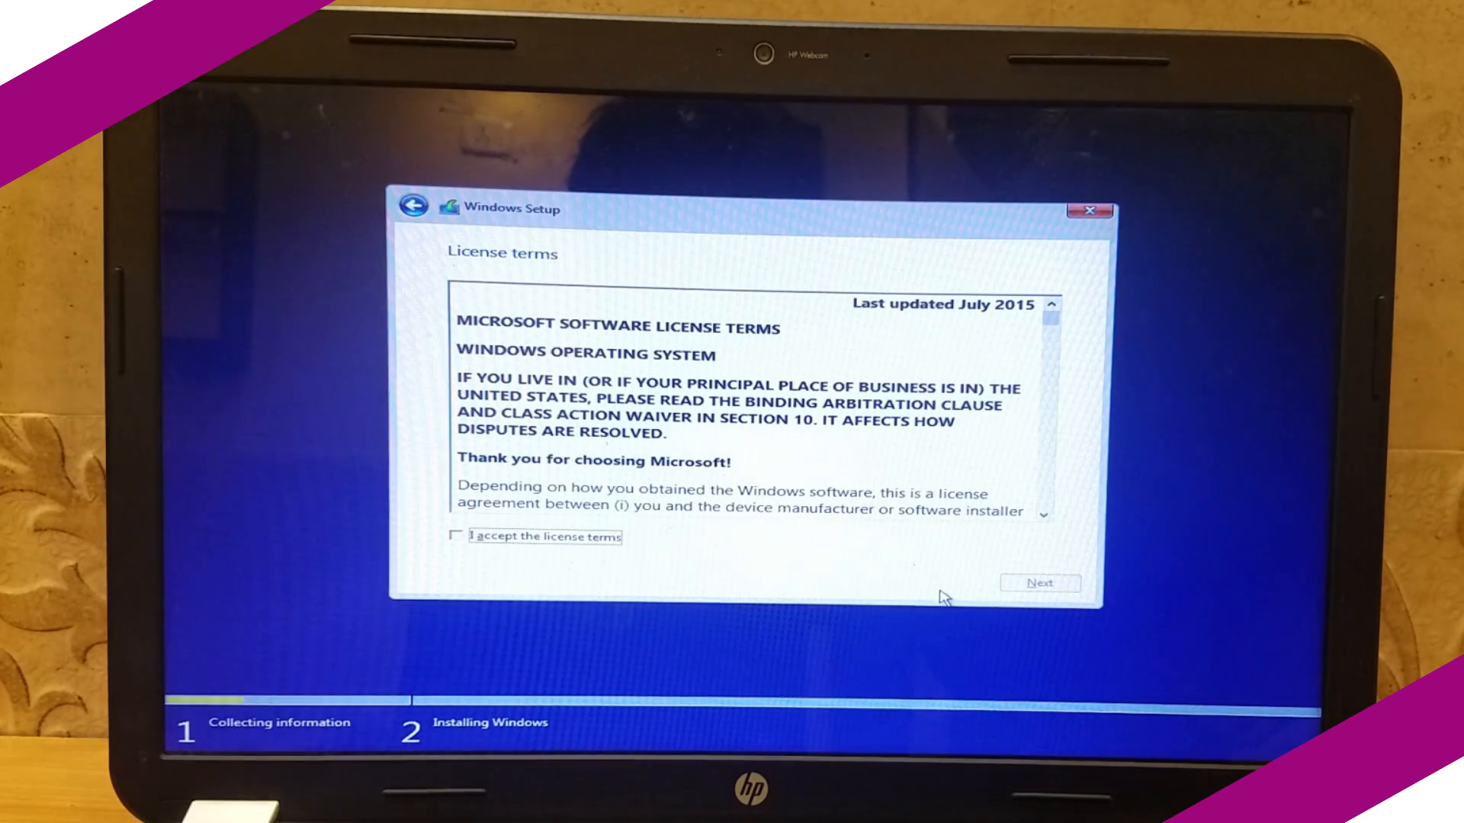
left_click(458, 536)
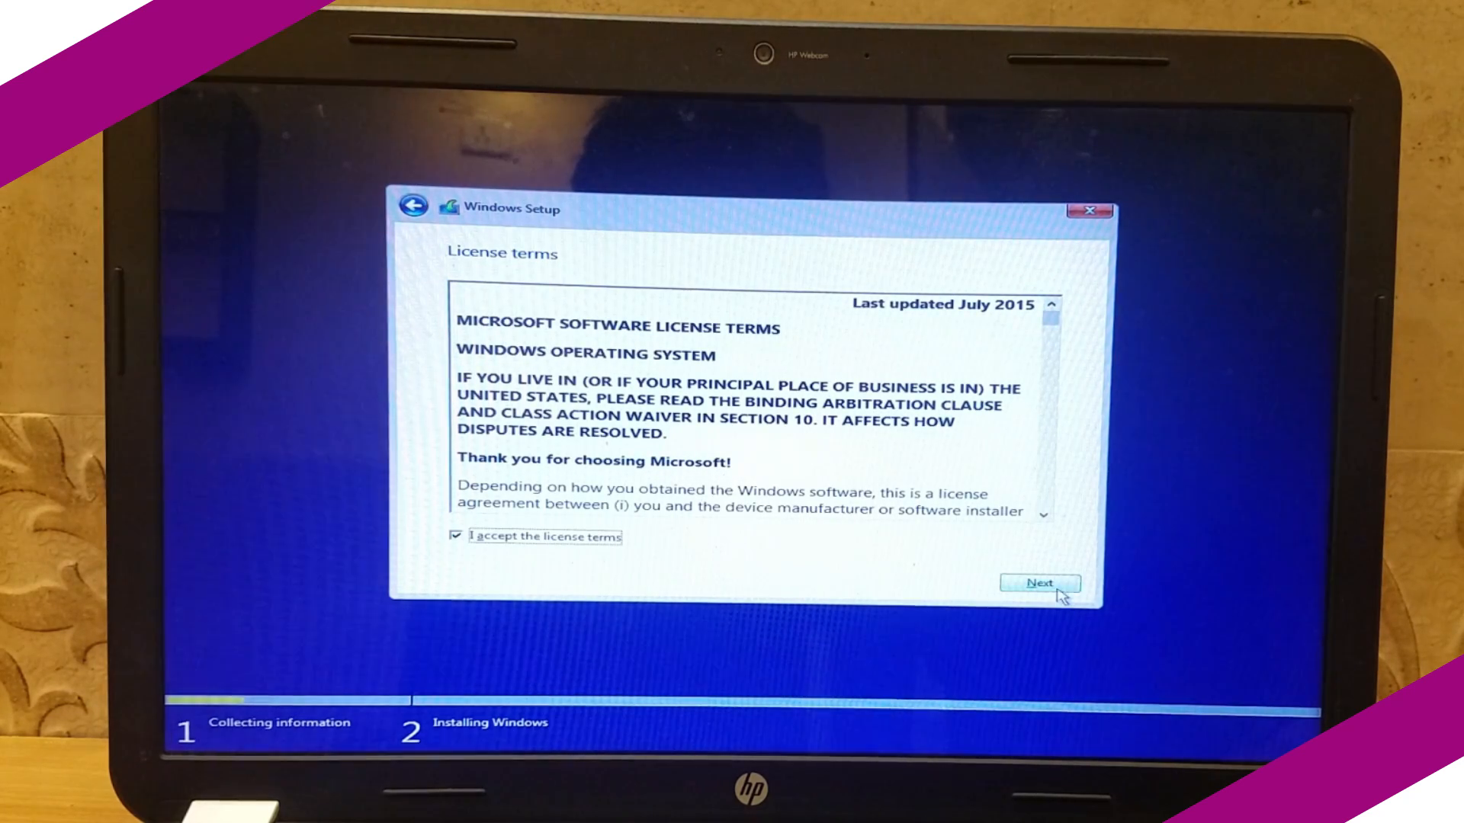
left_click(1039, 583)
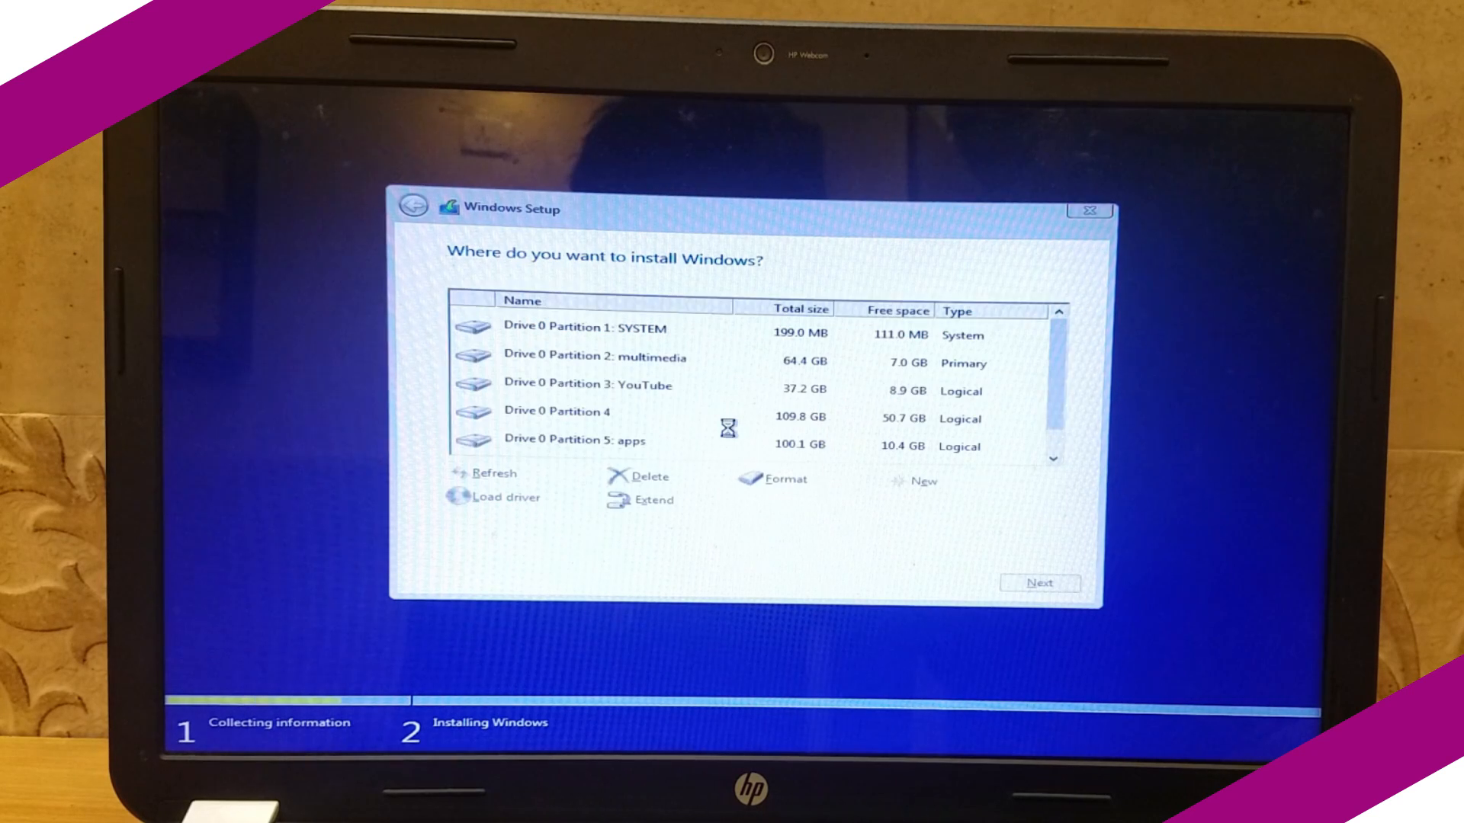
Install Windows onto Drive 0 Partition 4 with 109.6 GB free
left_click(586, 390)
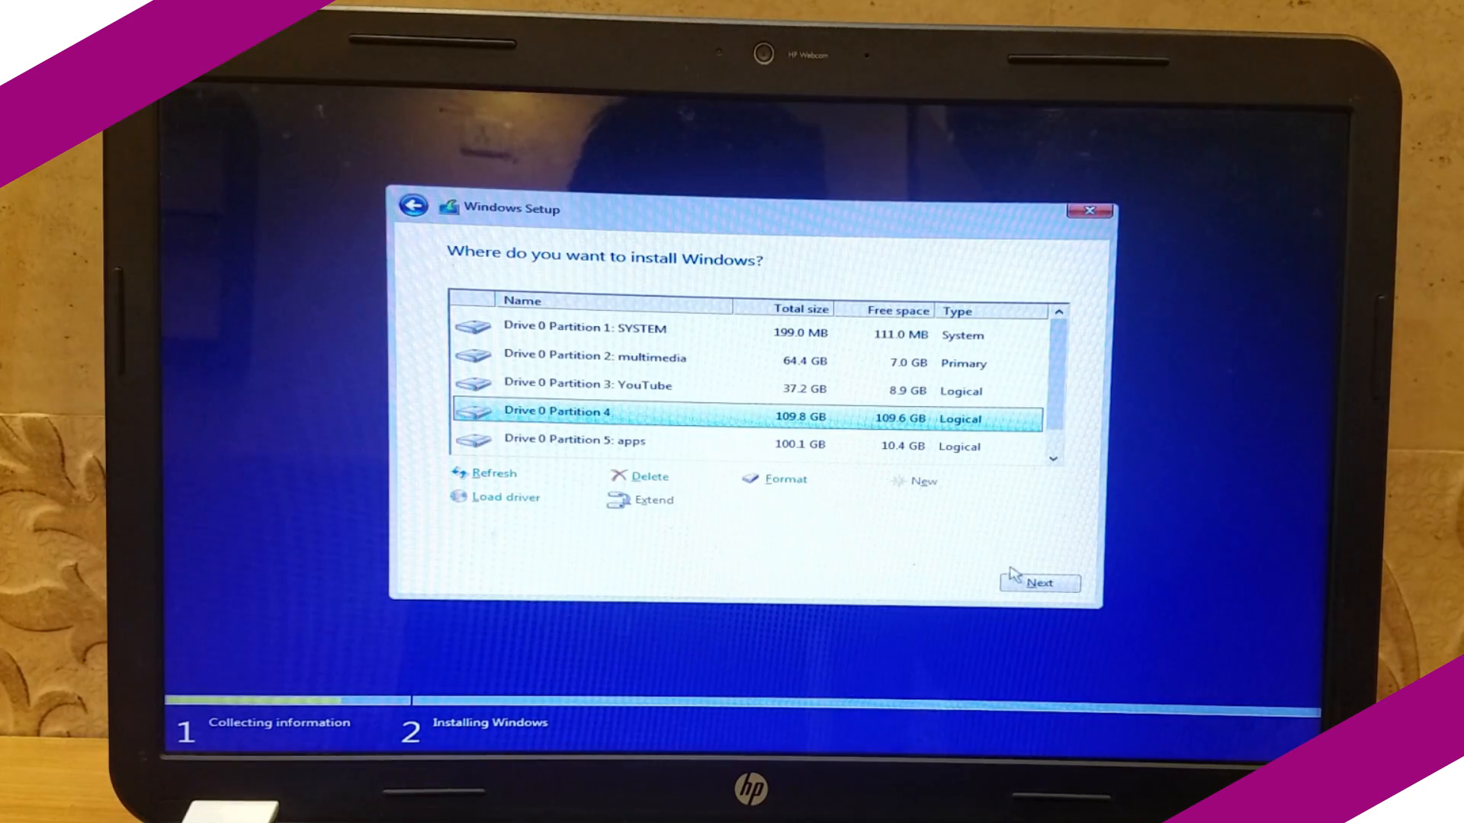
left_click(1039, 582)
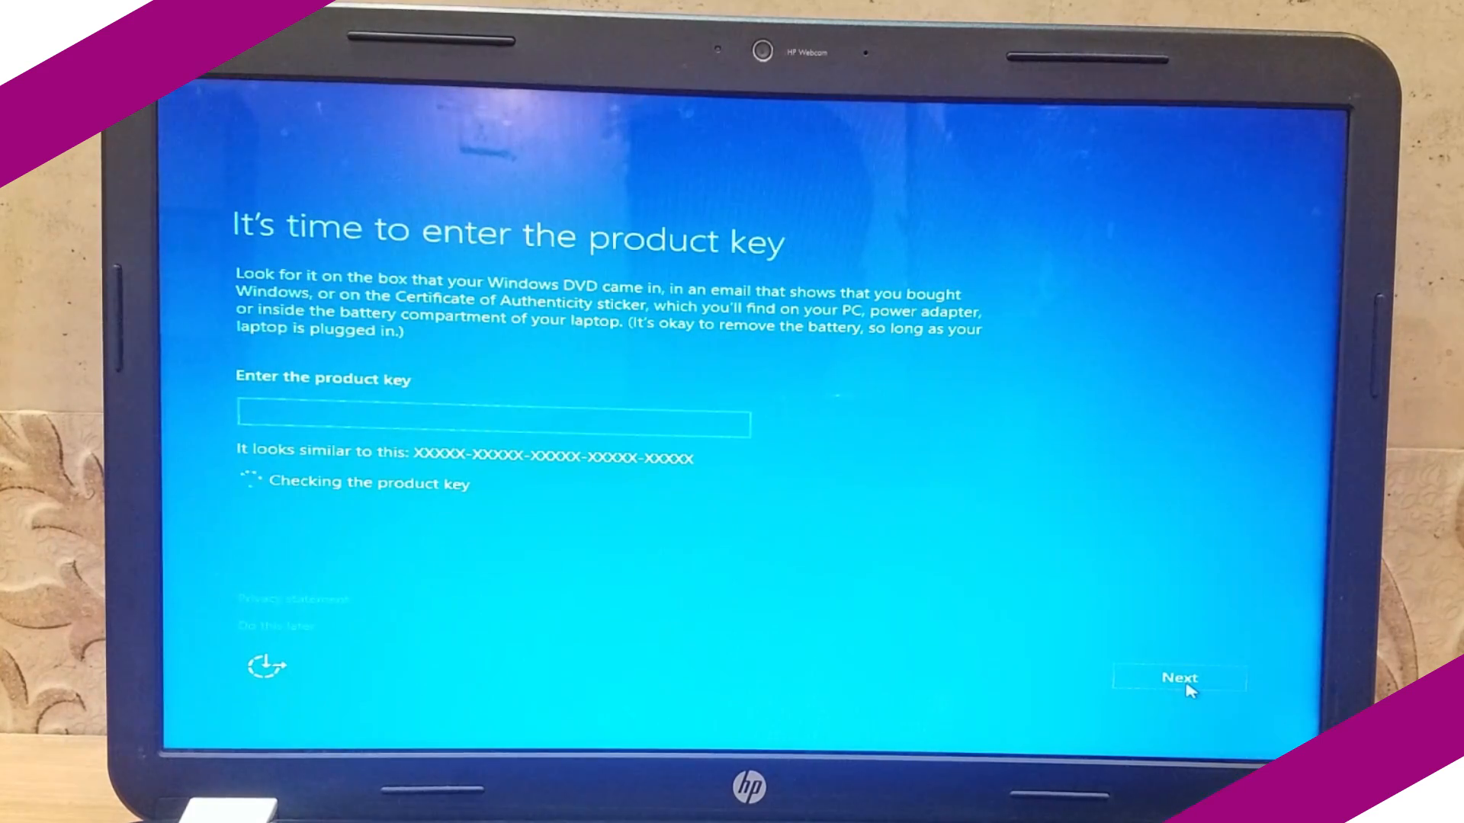
mouse_move(294, 631)
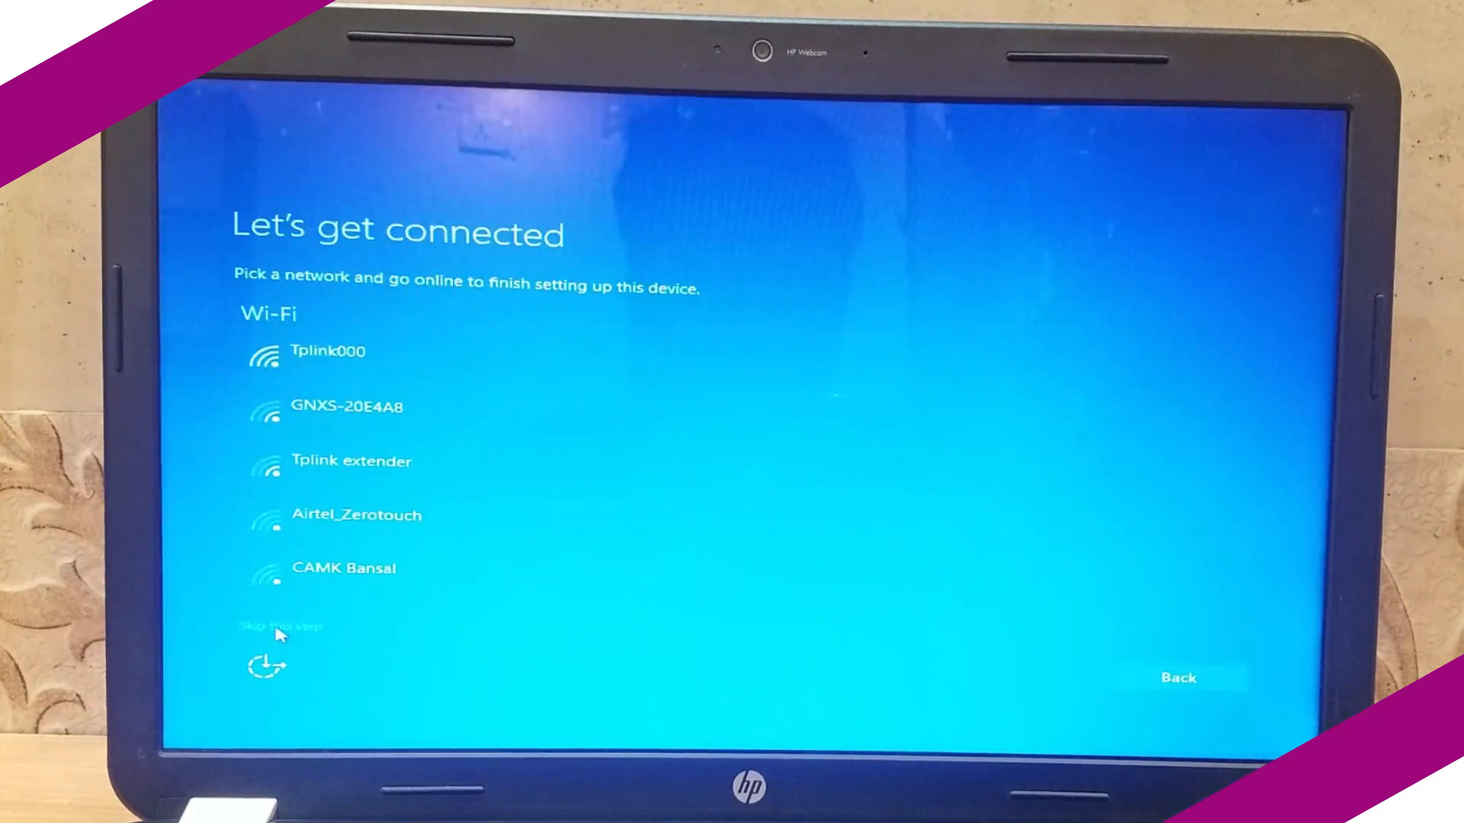
Join the Tplink000 Wi-Fi, accept express settings and create the local account
left_click(327, 351)
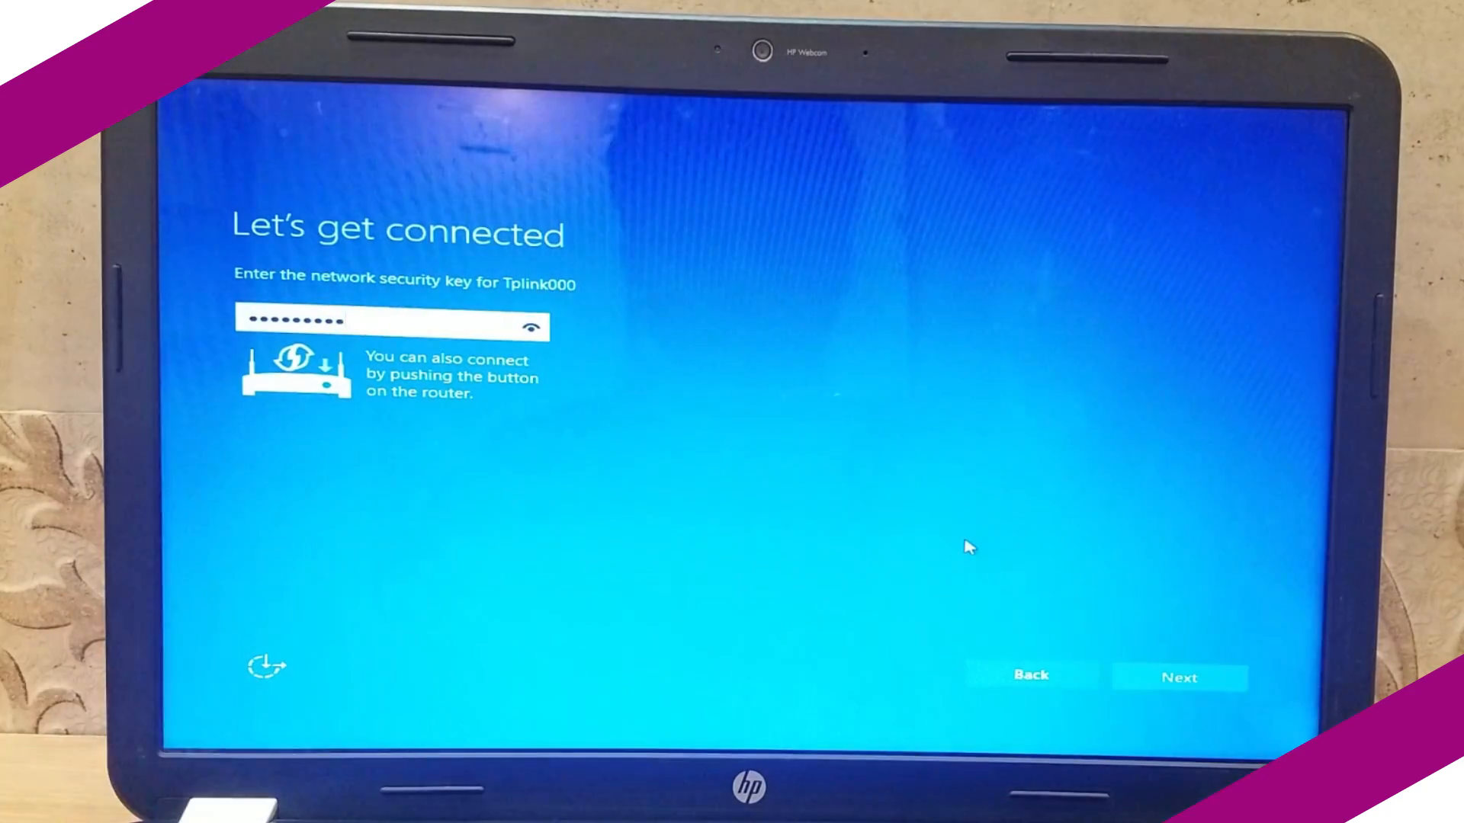
left_click(1178, 678)
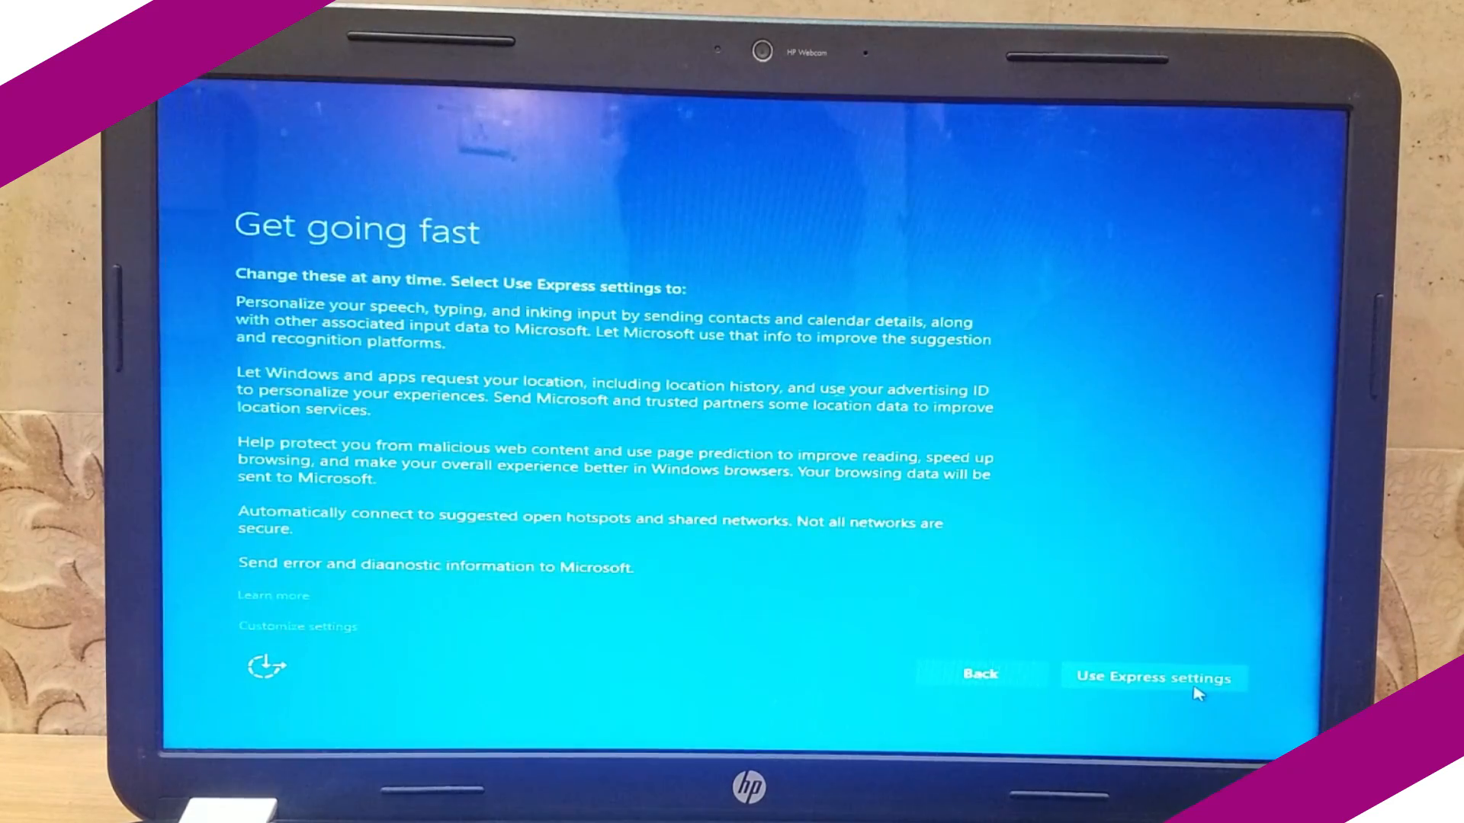
left_click(1153, 677)
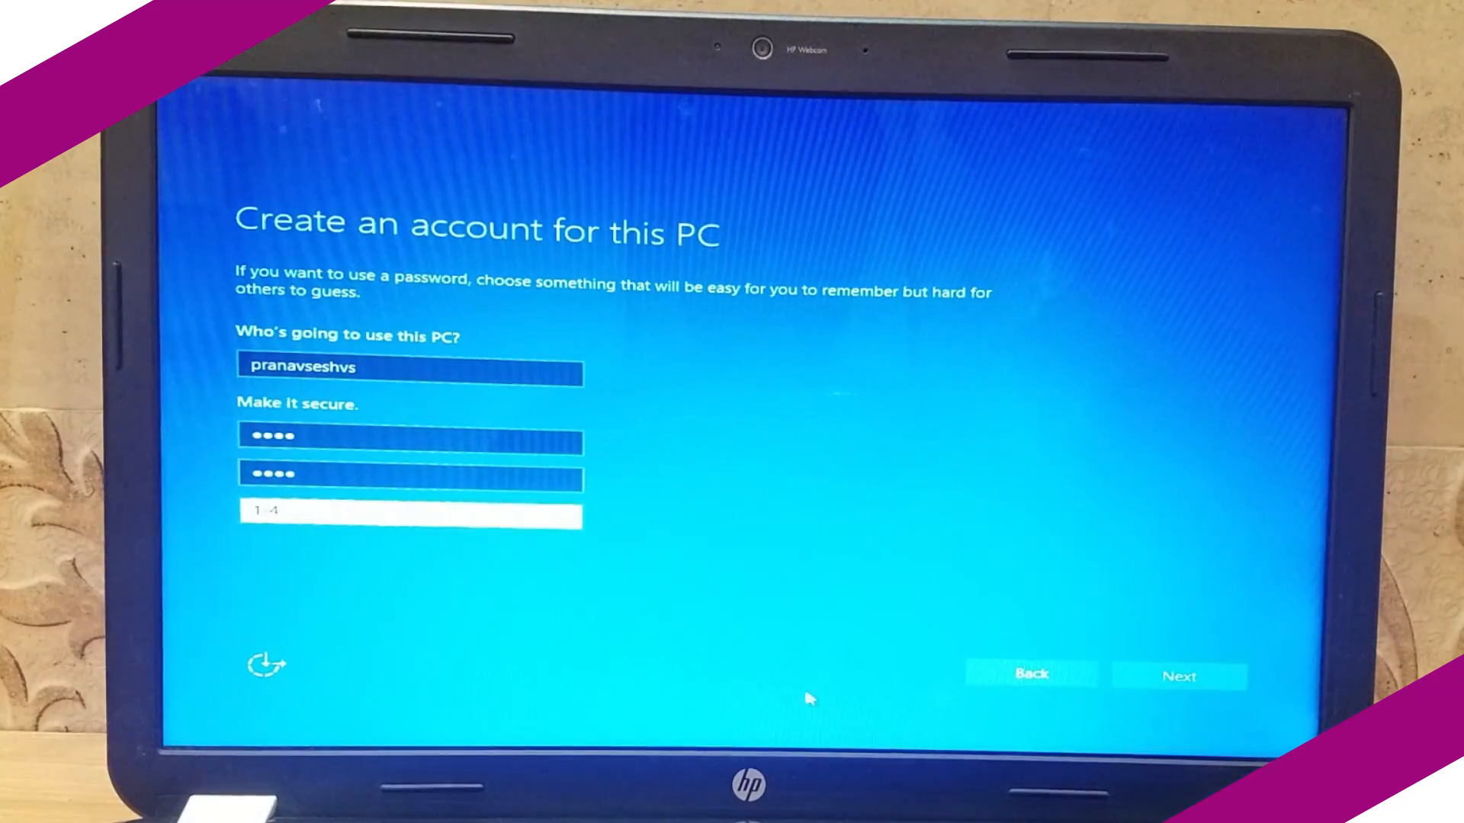
left_click(1178, 676)
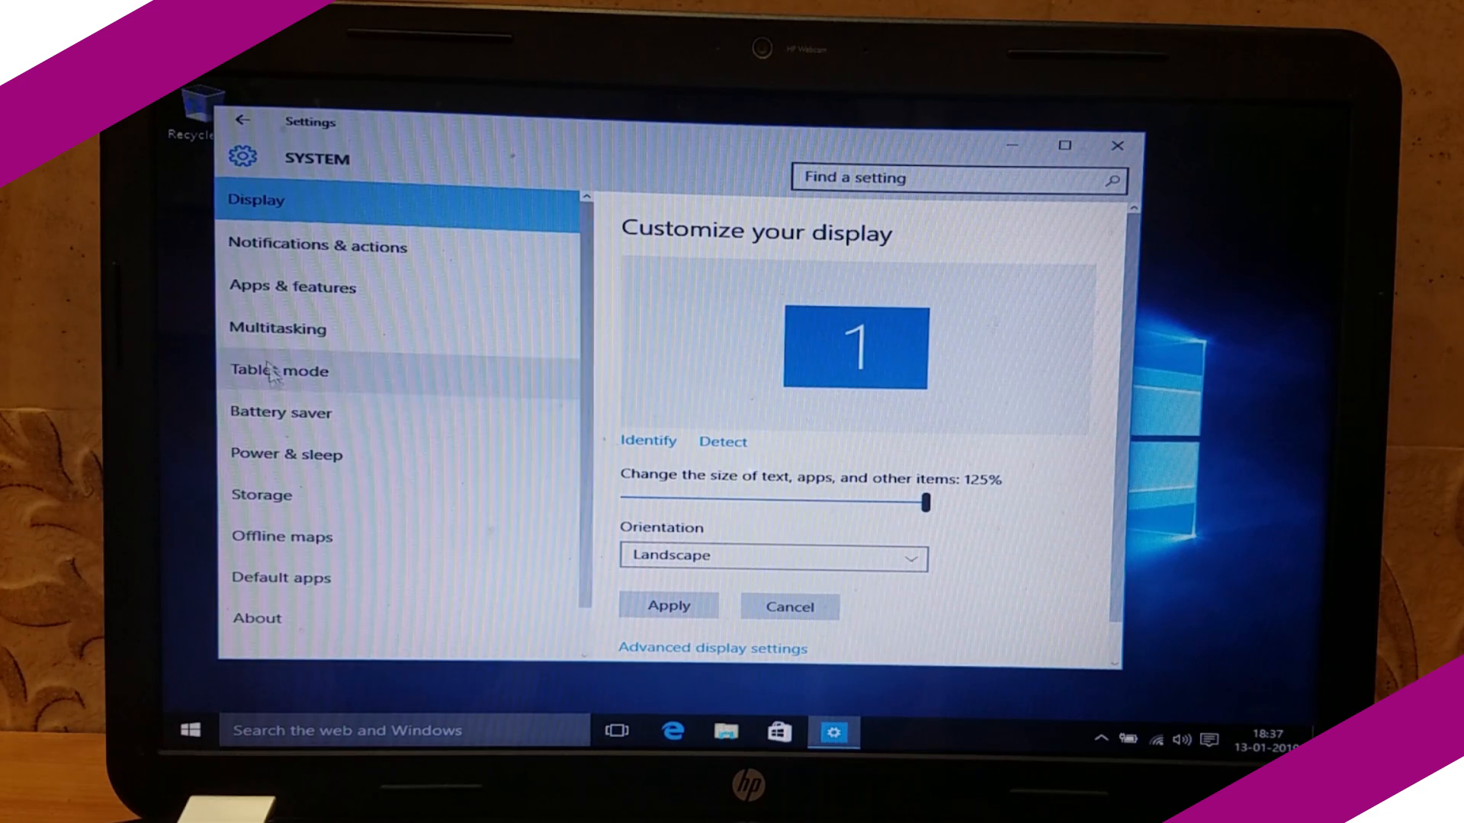
Check the 1366 × 768 resolution in advanced display settings and cancel without changes
left_click(711, 648)
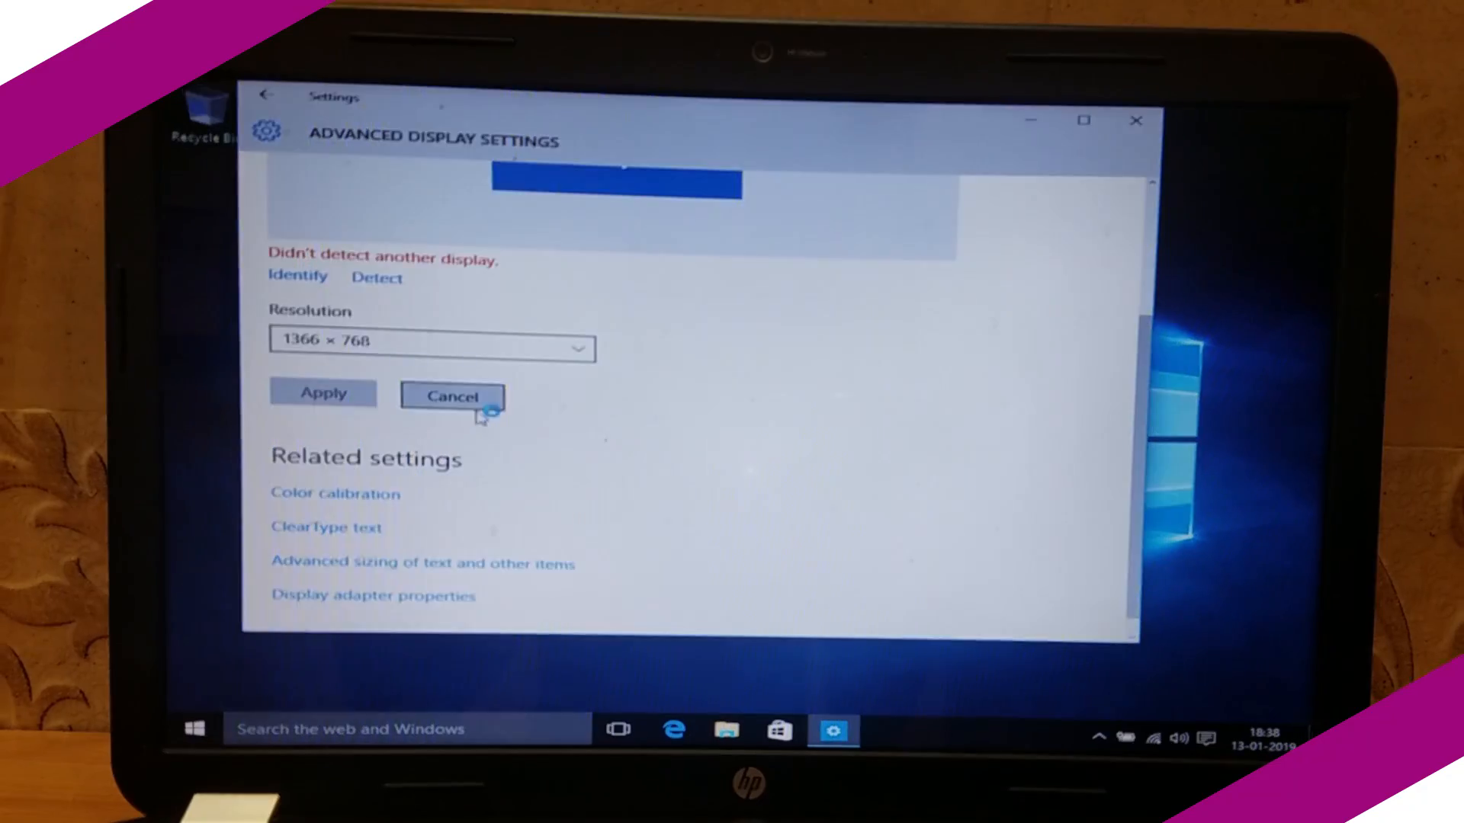
left_click(453, 396)
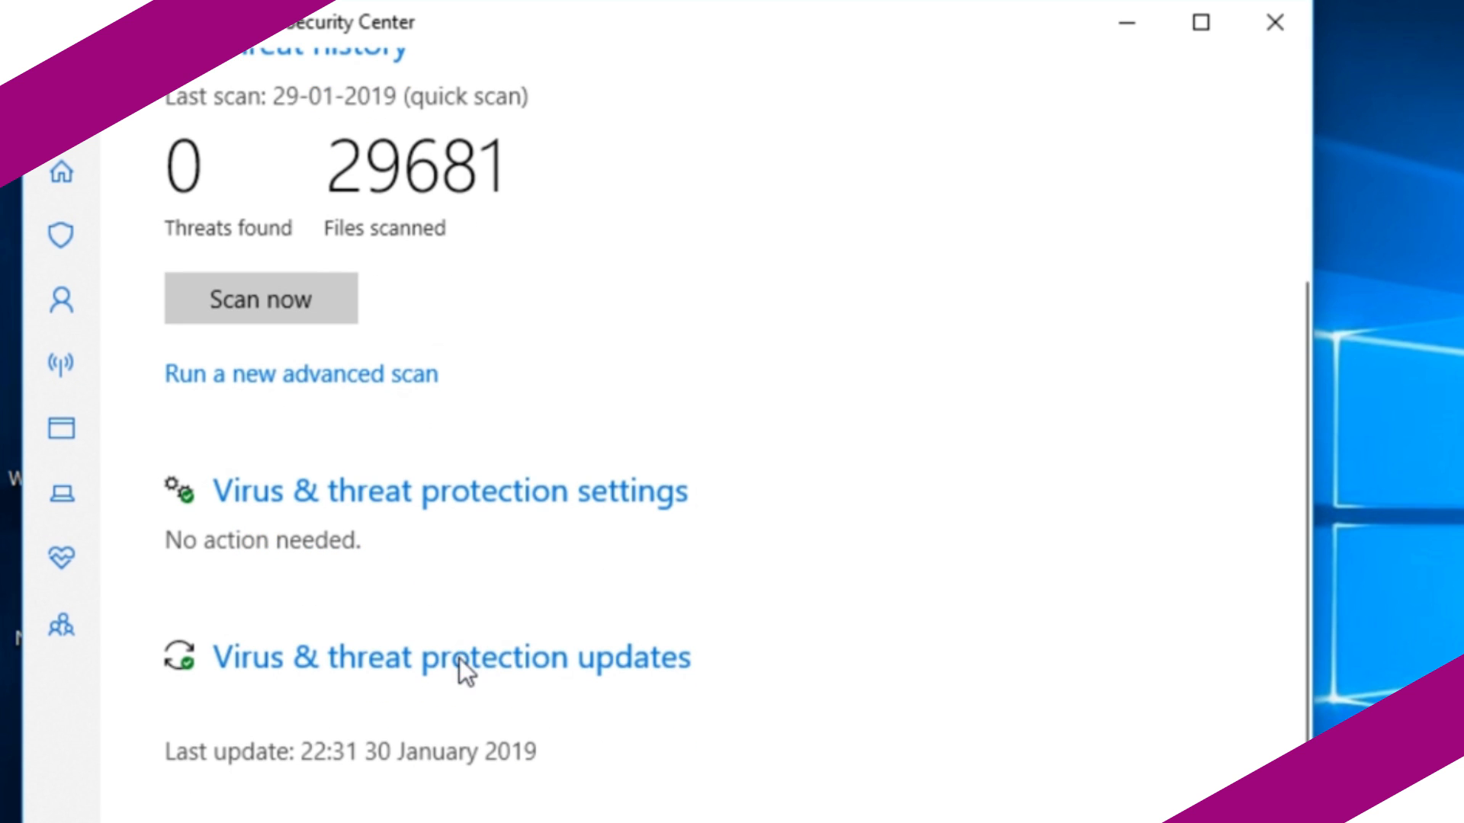
Switch off Real-time protection in Virus & threat protection settings
left_click(422, 491)
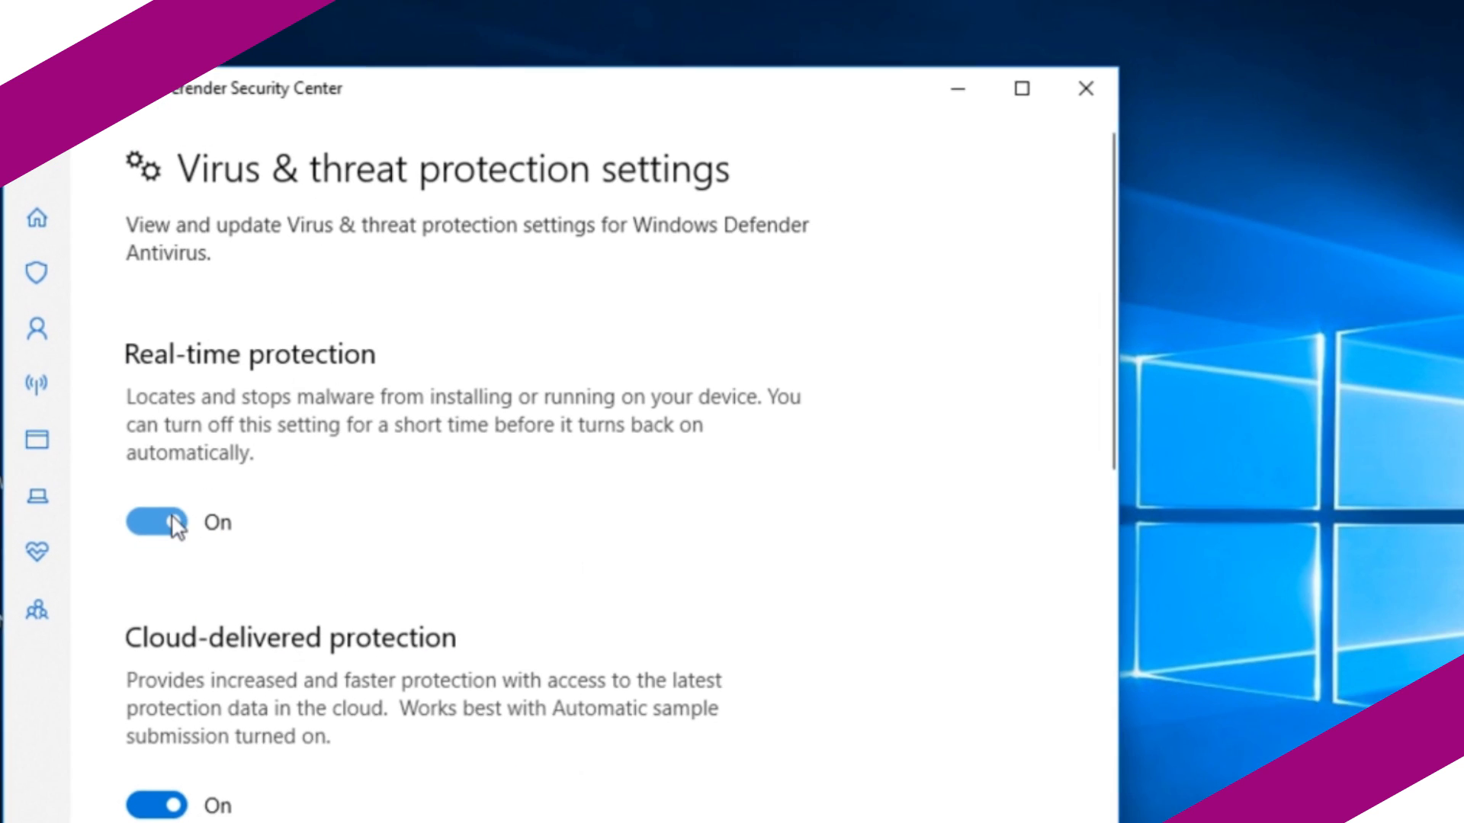
left_click(154, 522)
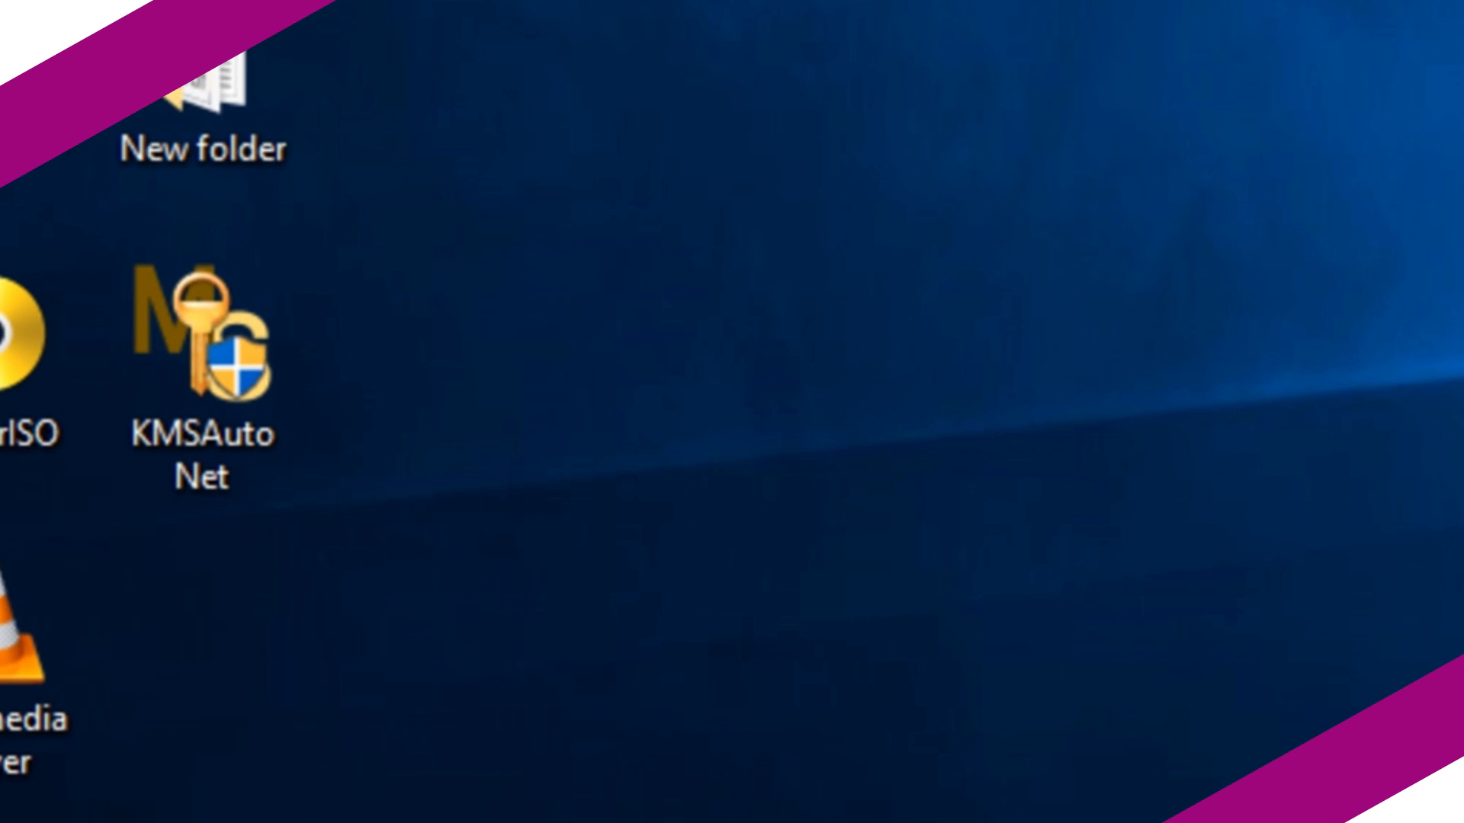
Launch KMSAuto Net from its desktop icon
double_click(203, 374)
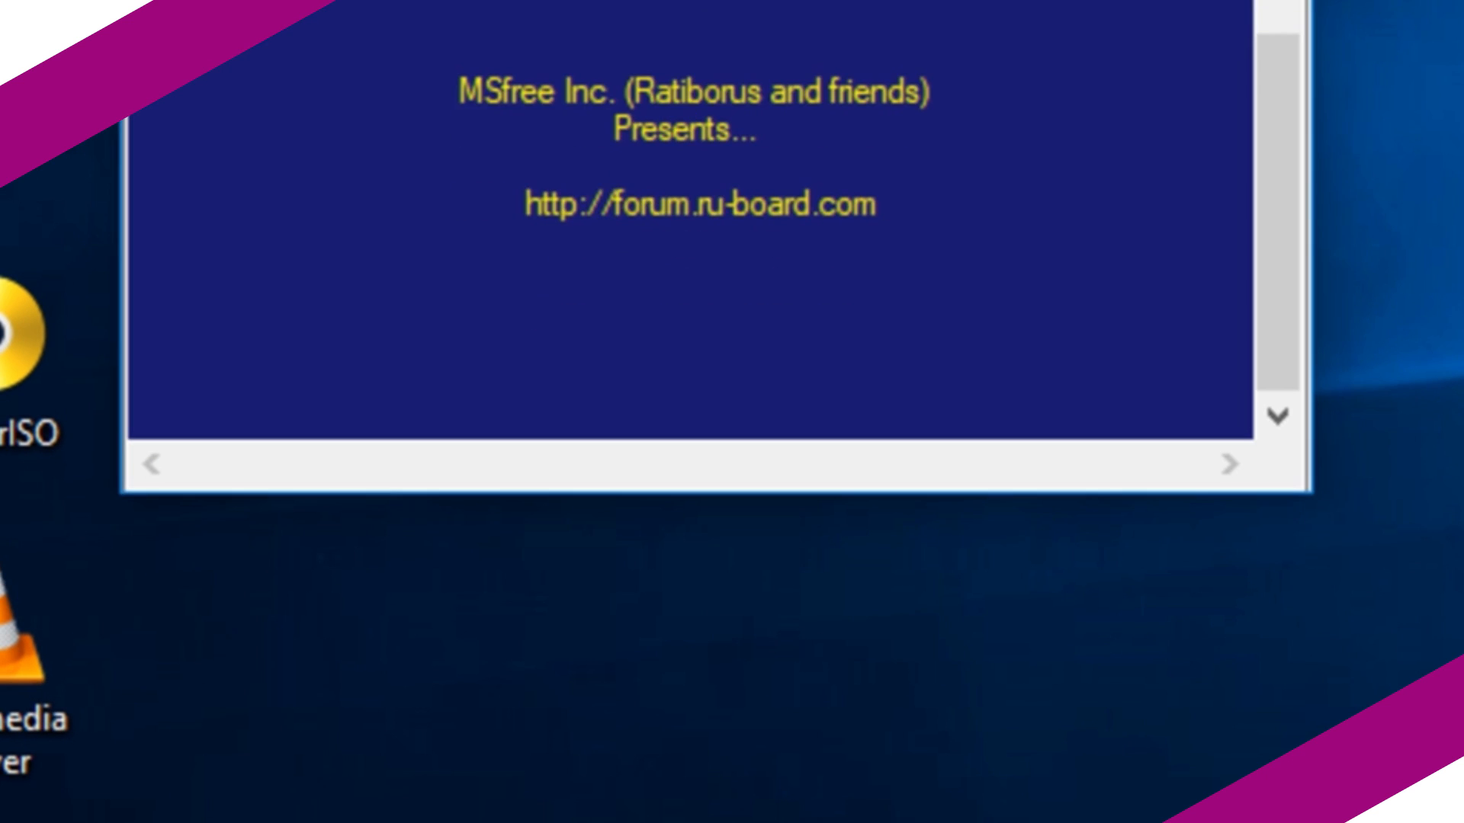